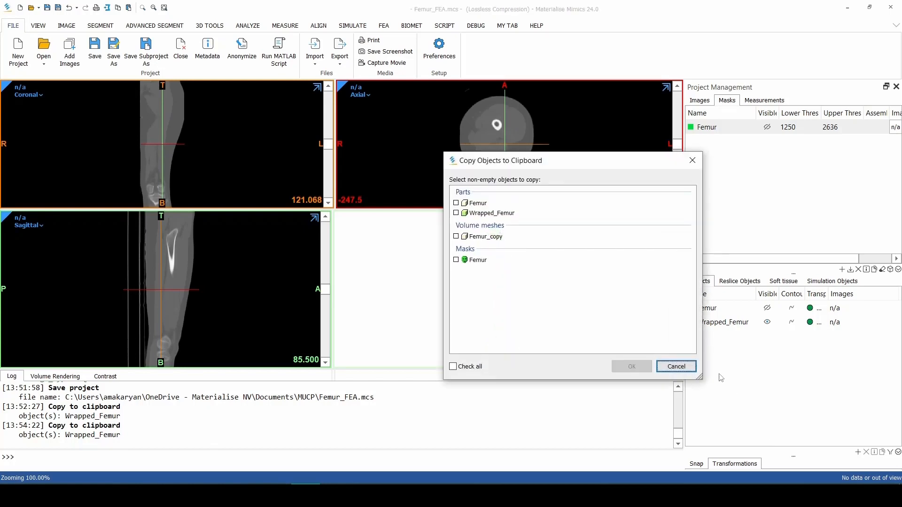
Copy the Wrapped_Femur part to the clipboard for transfer to 3-matic
{"action": "left_click", "coordinate": [457, 213]}
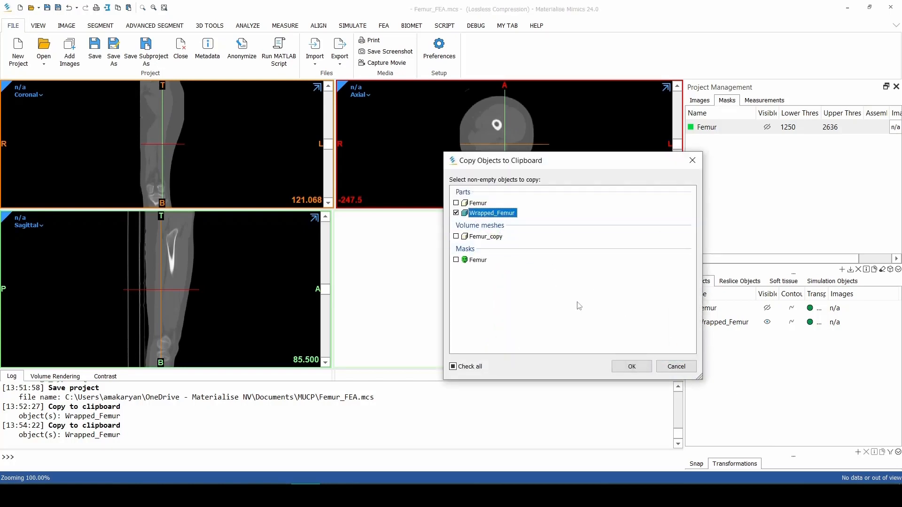
{"action": "left_click", "coordinate": [631, 367]}
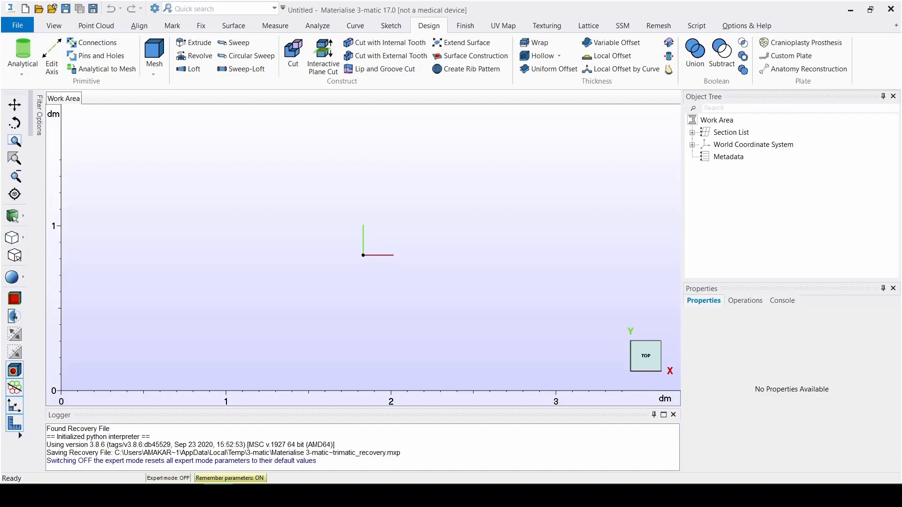
{"action": "mouse_move", "coordinate": [349, 341]}
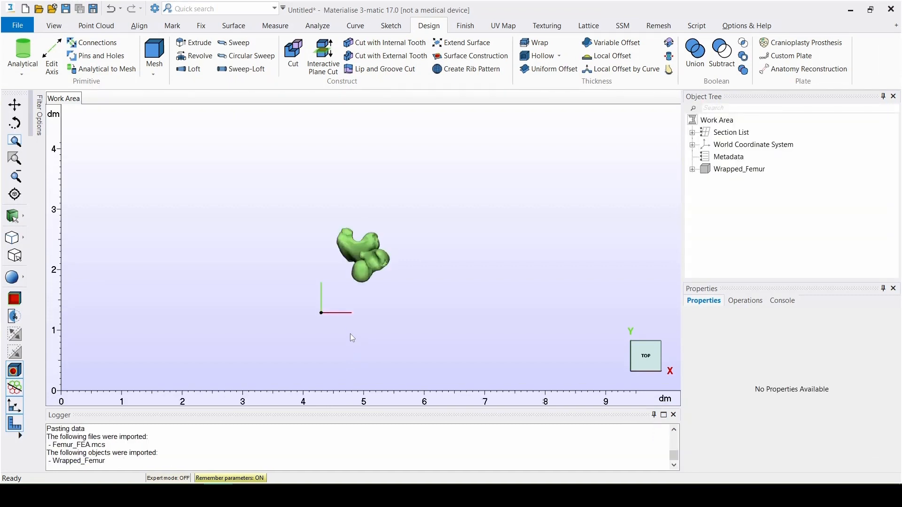
{"action": "mouse_move", "coordinate": [732, 174]}
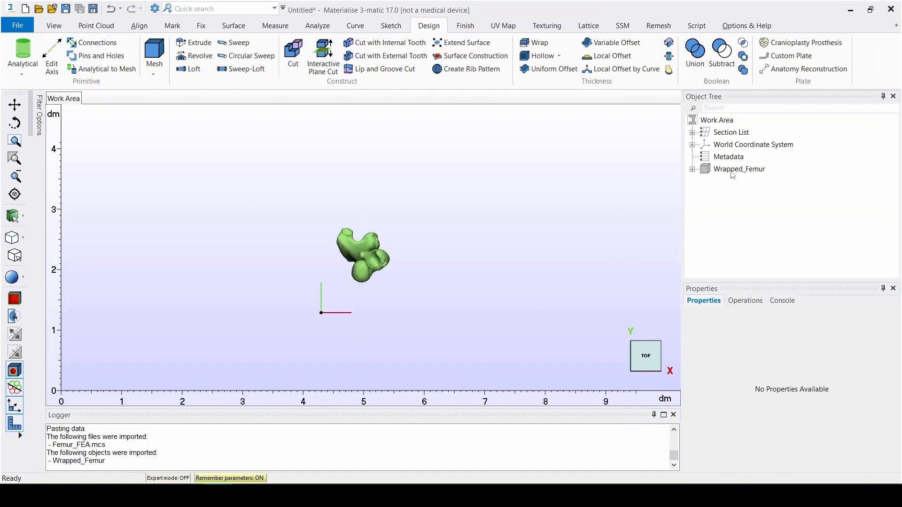
Rename the pasted part to Femur and give it a pale cream bone colour
{"action": "double_click", "coordinate": [740, 168]}
{"action": "type", "text": "Femur"}
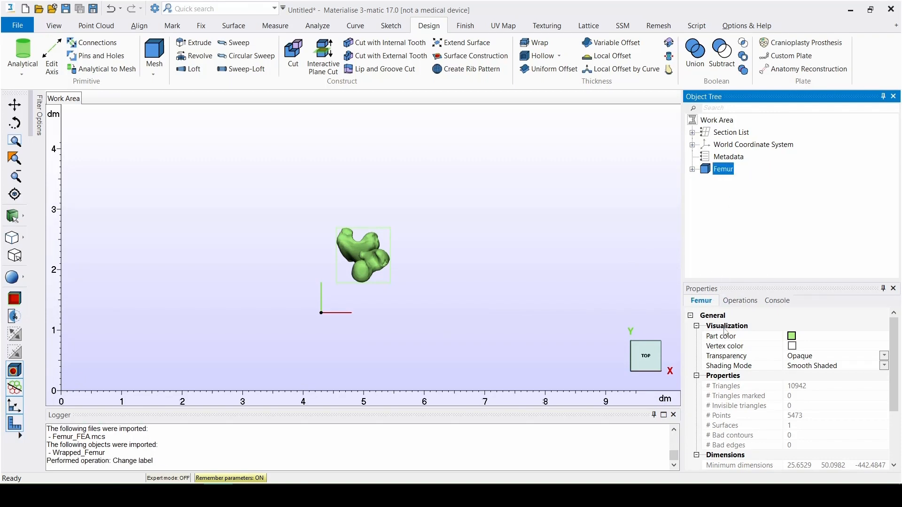
{"action": "scroll", "scroll_direction": "down", "scroll_amount": 3}
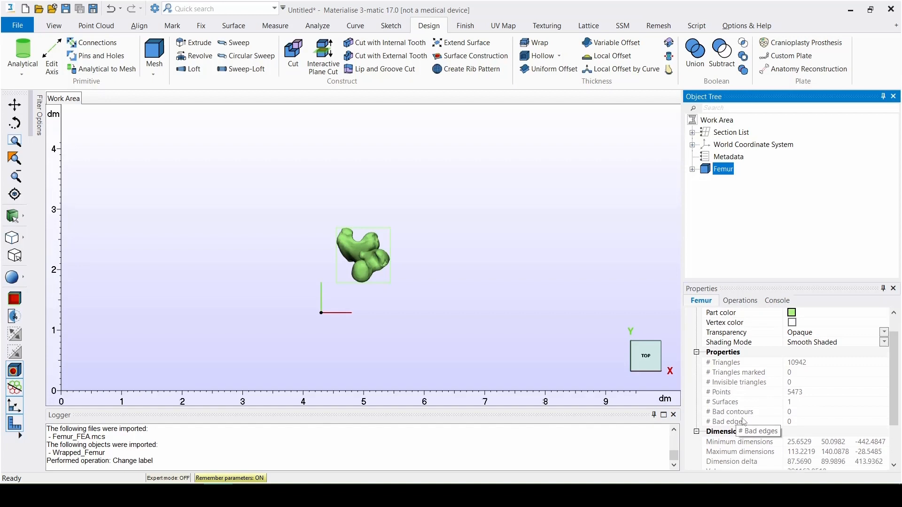
{"action": "scroll", "scroll_direction": "up", "scroll_amount": 3}
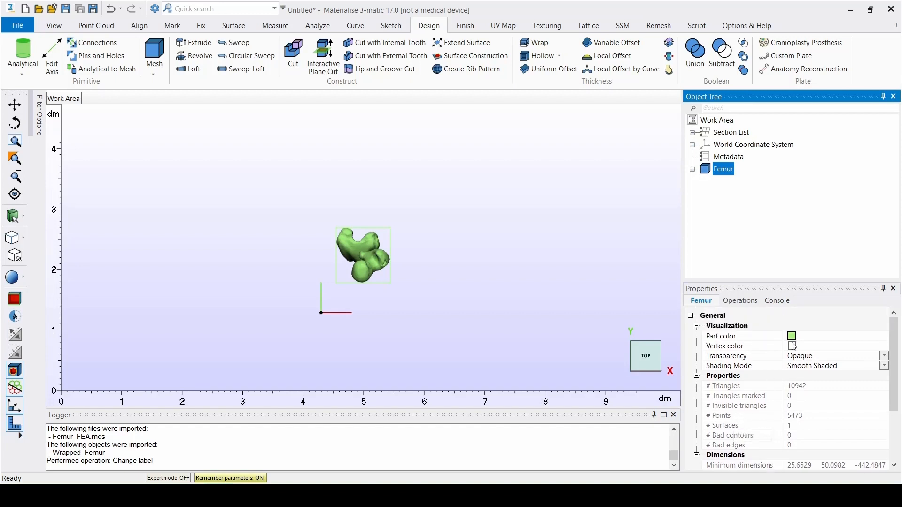
{"action": "left_click", "coordinate": [791, 336]}
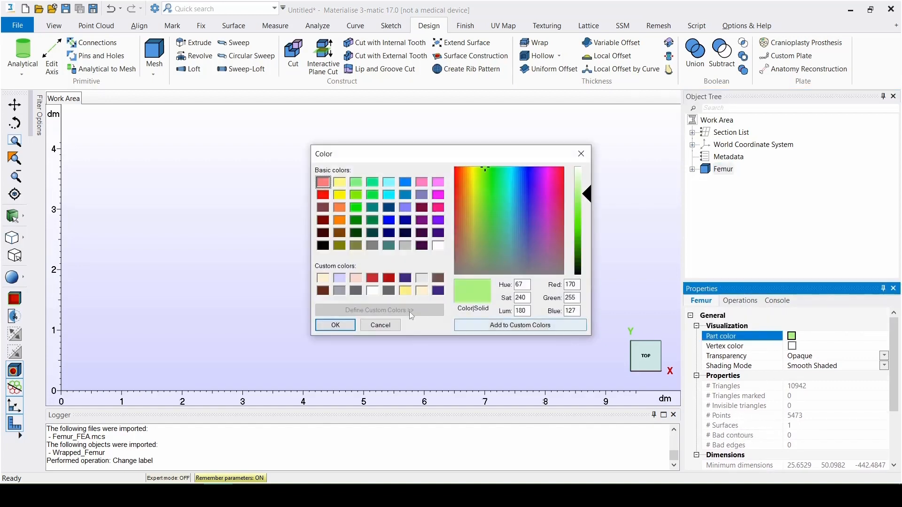
{"action": "left_click", "coordinate": [322, 278]}
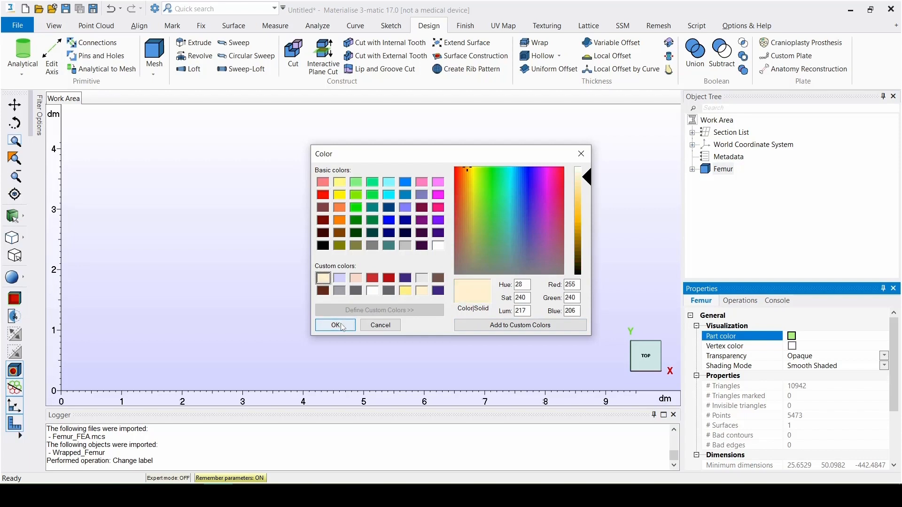
{"action": "left_click", "coordinate": [335, 325]}
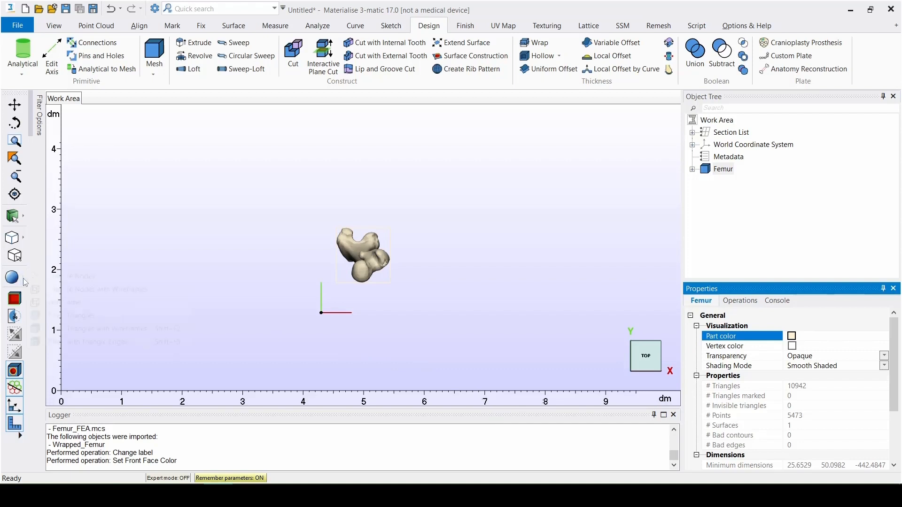
Display Femur as Filled with Triangle Edges and smooth its surface with factor 0.7
{"action": "left_click", "coordinate": [14, 278]}
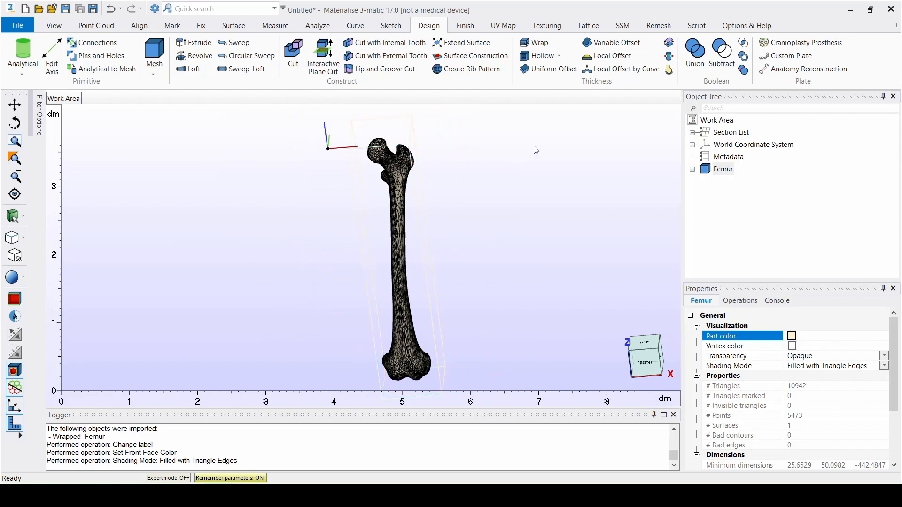
{"action": "left_click", "coordinate": [201, 25]}
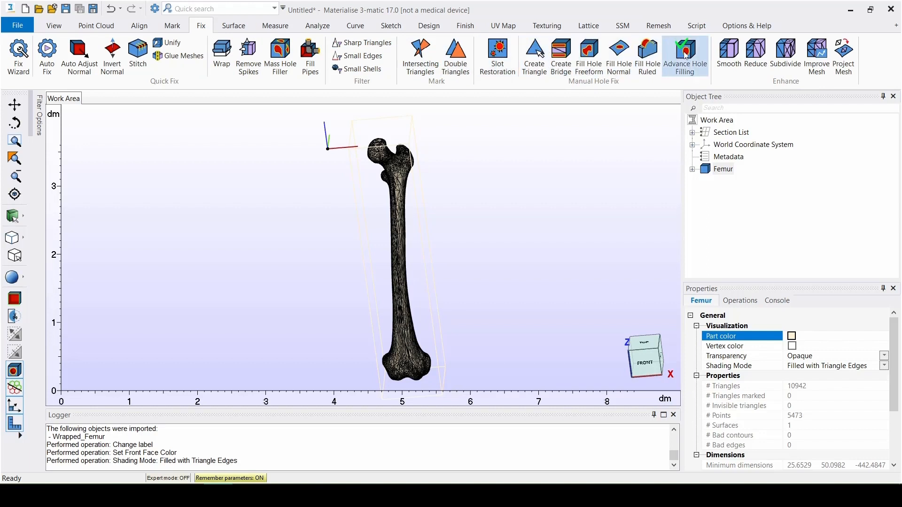
{"action": "mouse_move", "coordinate": [728, 54]}
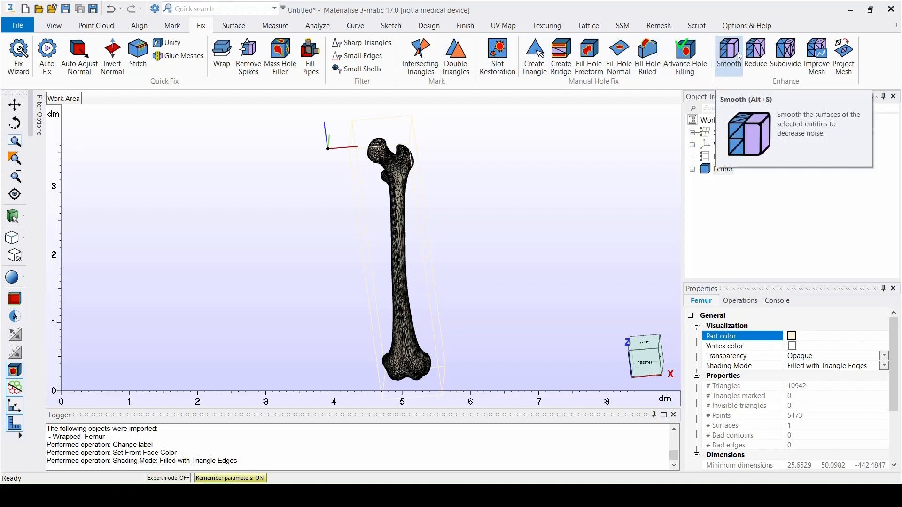
{"action": "left_click", "coordinate": [728, 54]}
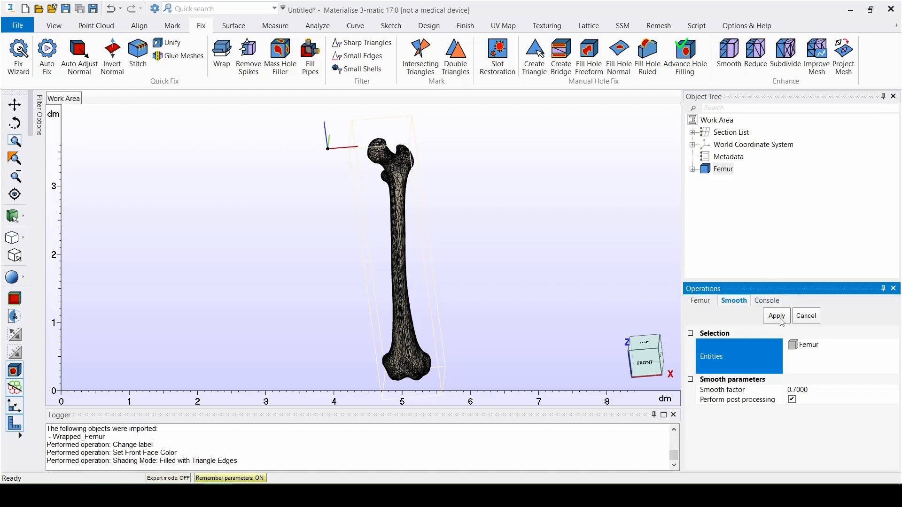
{"action": "left_click", "coordinate": [775, 316]}
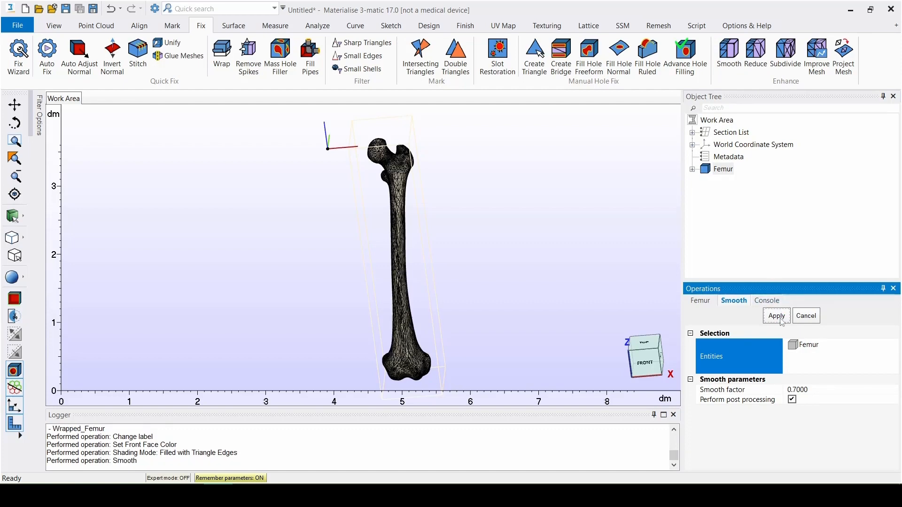
{"action": "scroll", "scroll_direction": "up", "scroll_amount": 3}
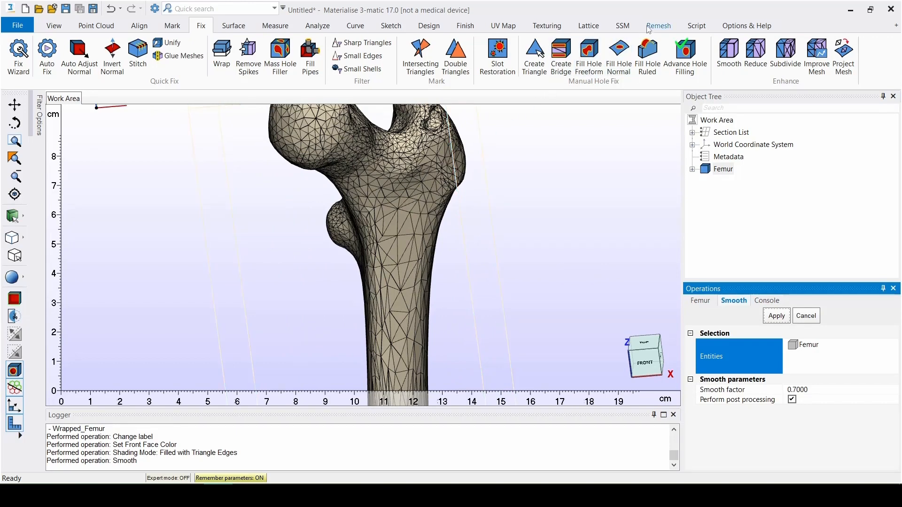
Uniformly remesh the Femur surface with a 1.5 target triangle edge length
{"action": "left_click", "coordinate": [658, 26]}
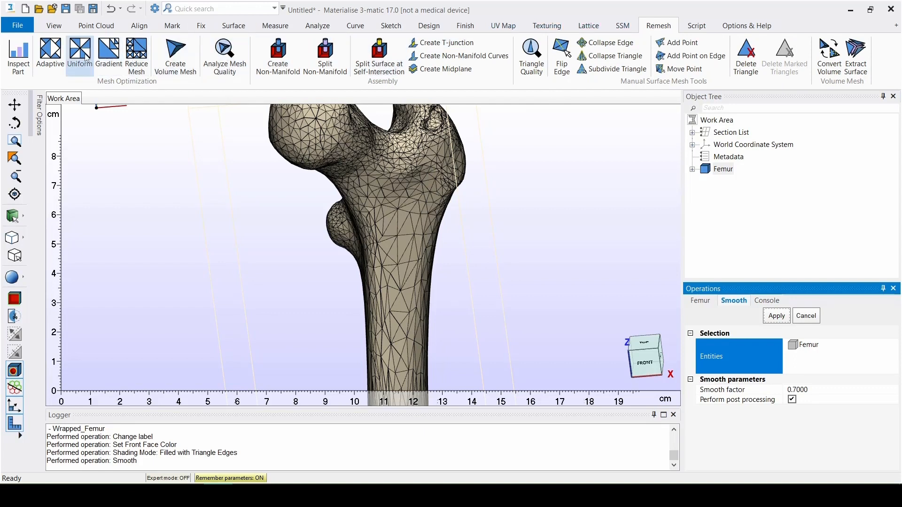
{"action": "mouse_move", "coordinate": [79, 55]}
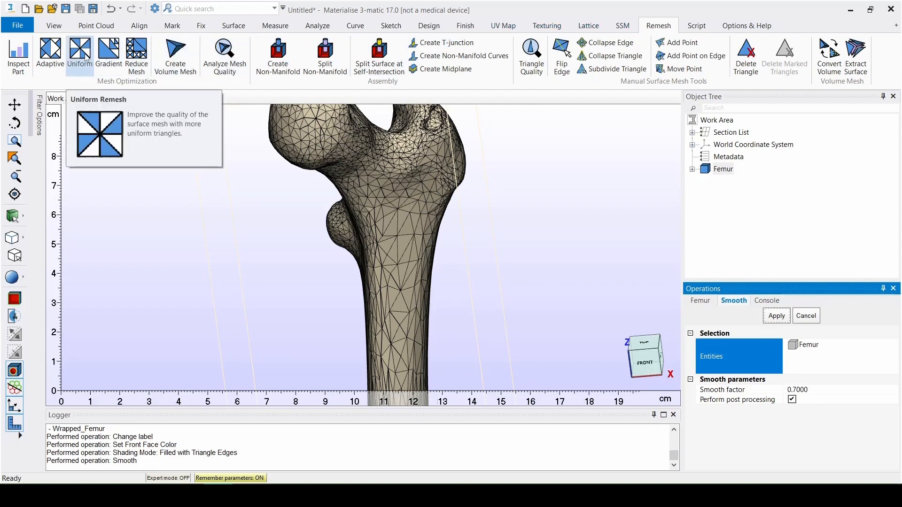
{"action": "left_click", "coordinate": [78, 54]}
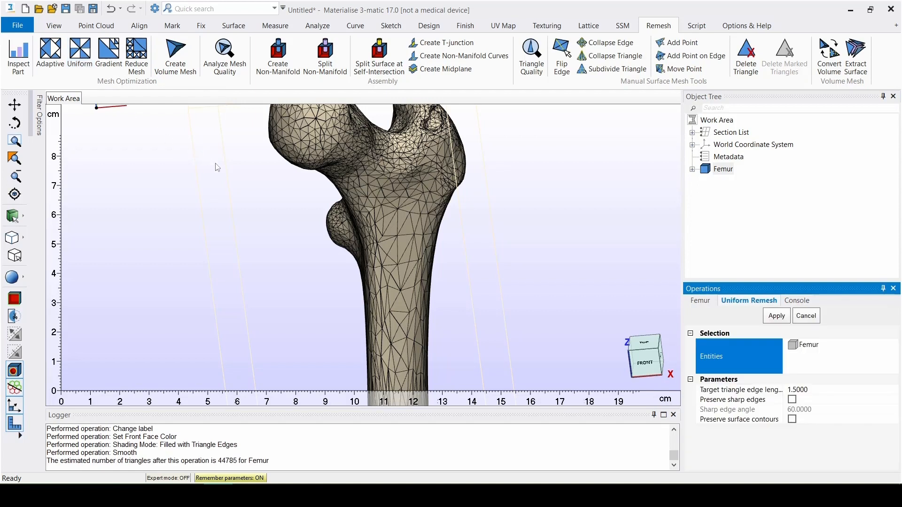
{"action": "mouse_move", "coordinate": [647, 316]}
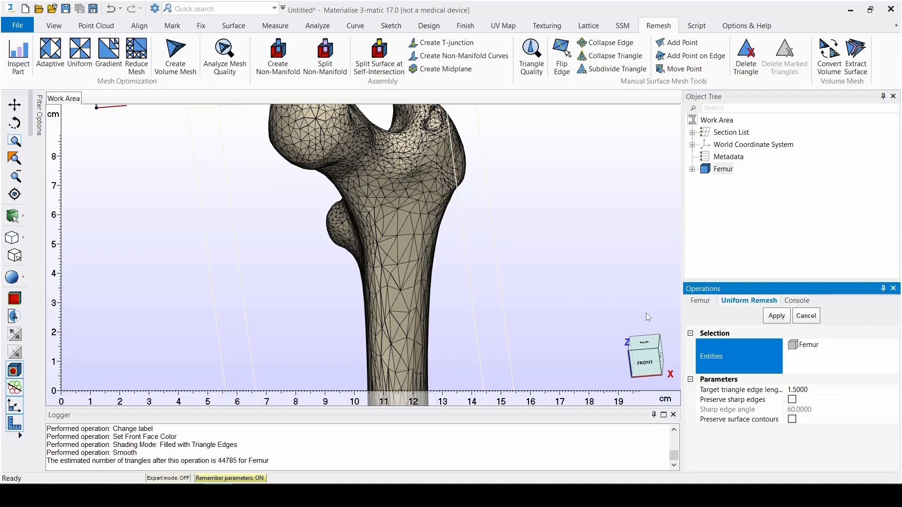
{"action": "left_click", "coordinate": [741, 389]}
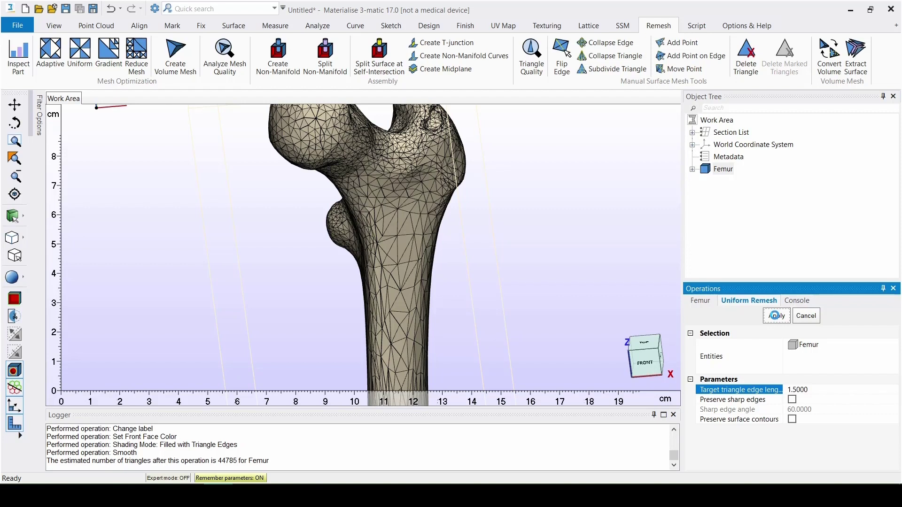
{"action": "left_click", "coordinate": [776, 315]}
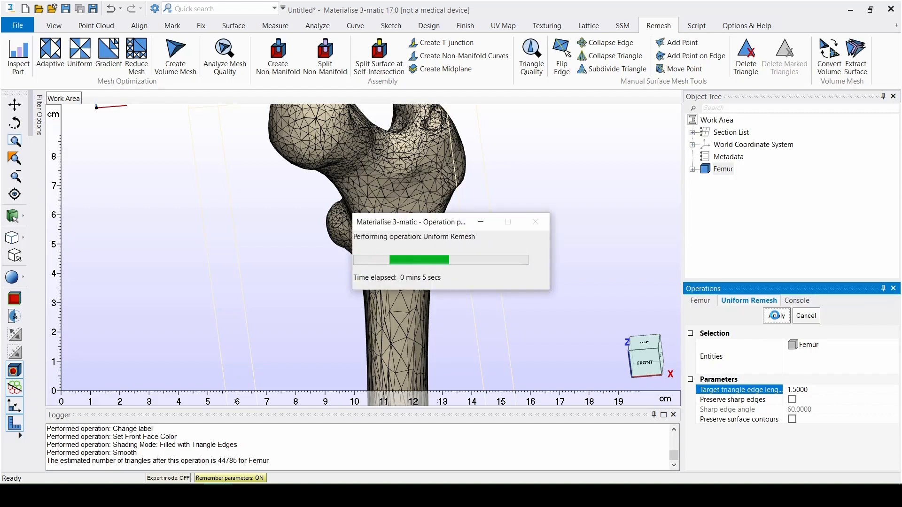
{"action": "left_click", "coordinate": [776, 316]}
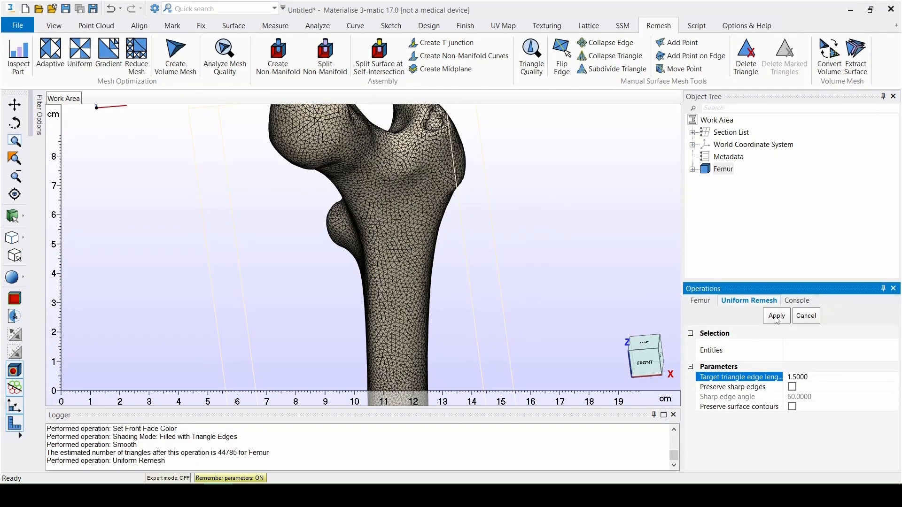
{"action": "mouse_move", "coordinate": [763, 360]}
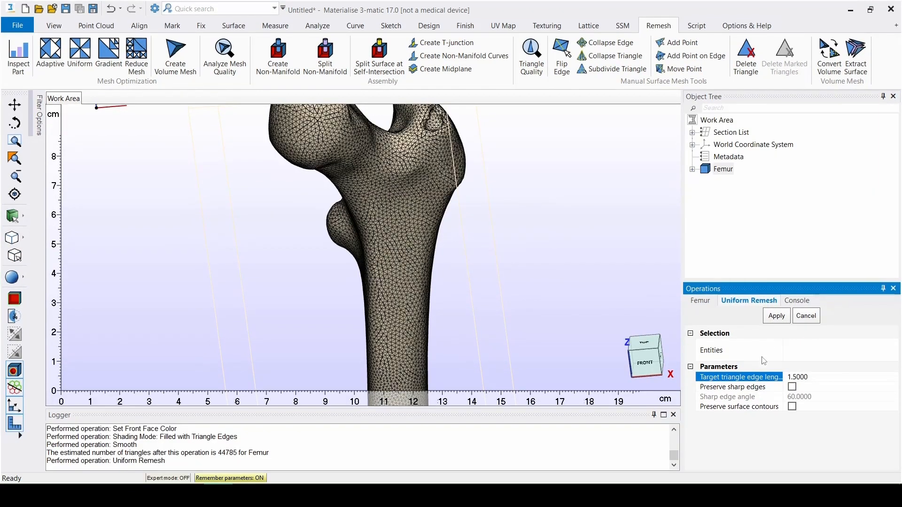
{"action": "mouse_move", "coordinate": [763, 361]}
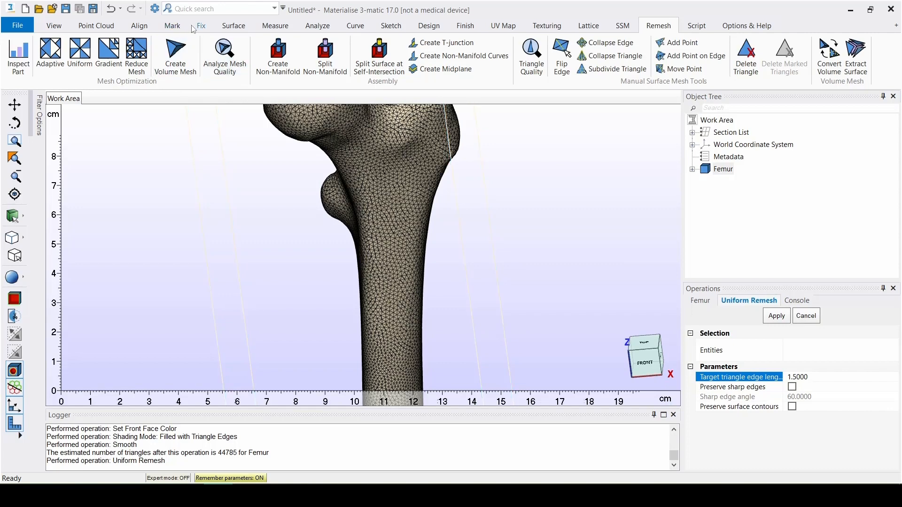
Run Fix Wizard diagnostics on Femur, confirm no errors detected, and close the report
{"action": "left_click", "coordinate": [201, 25]}
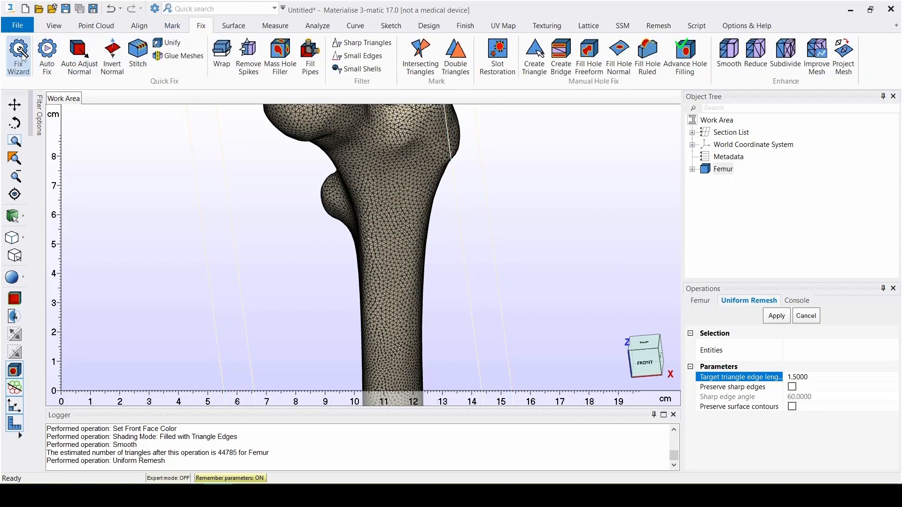
{"action": "mouse_move", "coordinate": [19, 54]}
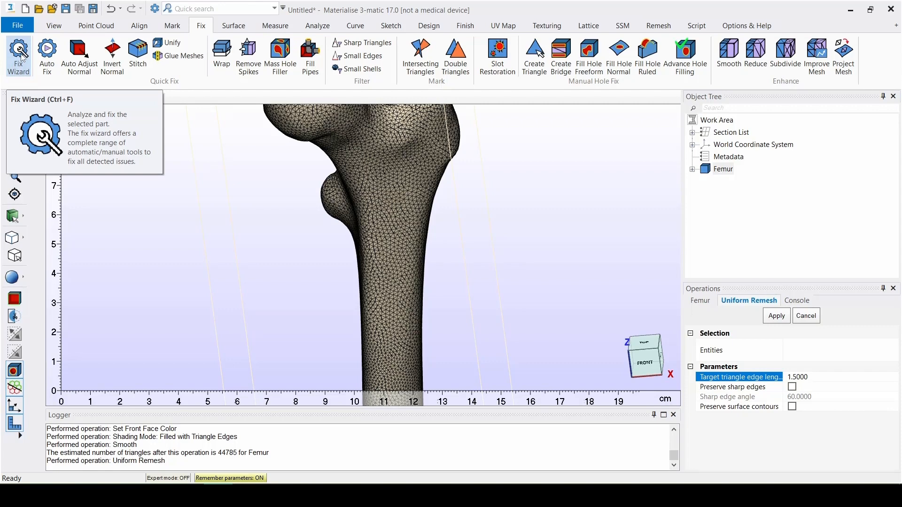
{"action": "left_click", "coordinate": [18, 55]}
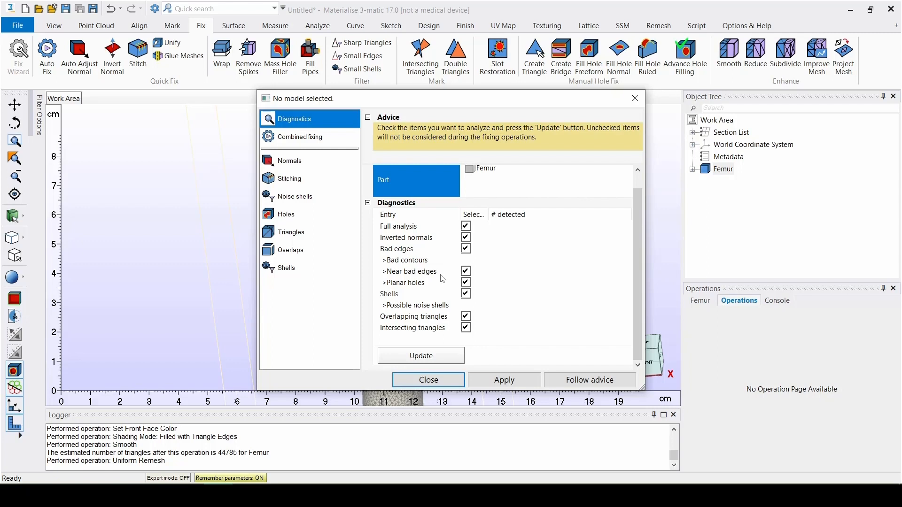
{"action": "mouse_move", "coordinate": [440, 358]}
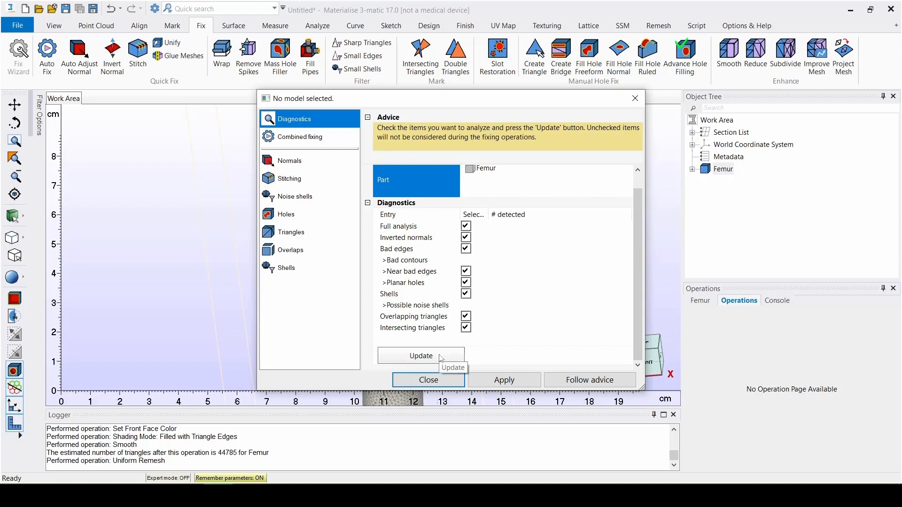
{"action": "left_click", "coordinate": [421, 355]}
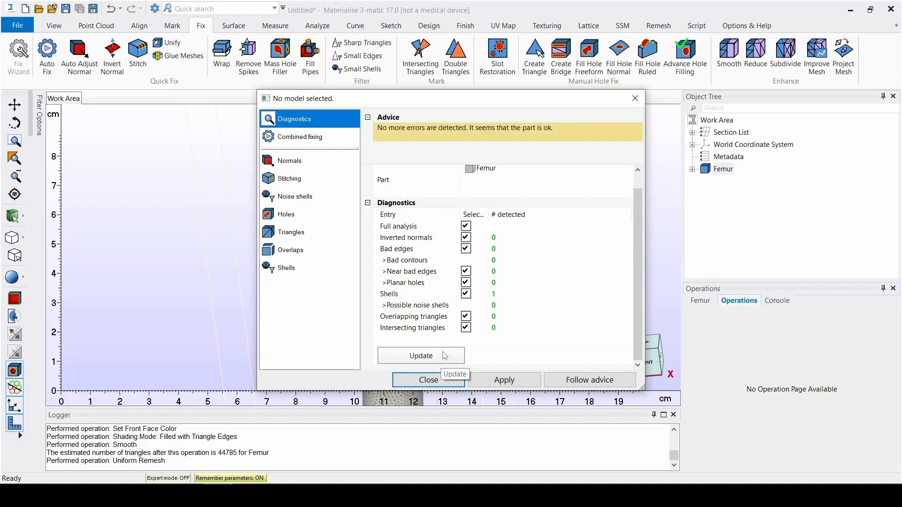
{"action": "mouse_move", "coordinate": [428, 380]}
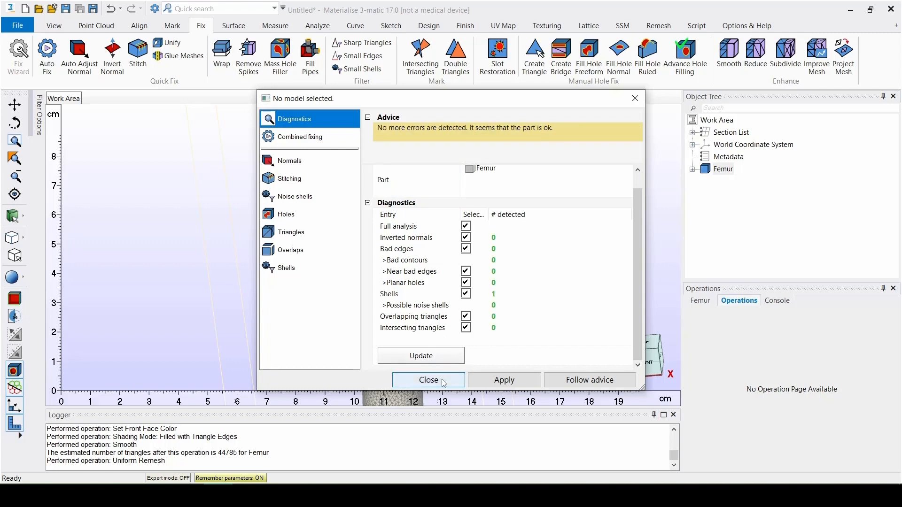
{"action": "left_click", "coordinate": [428, 380]}
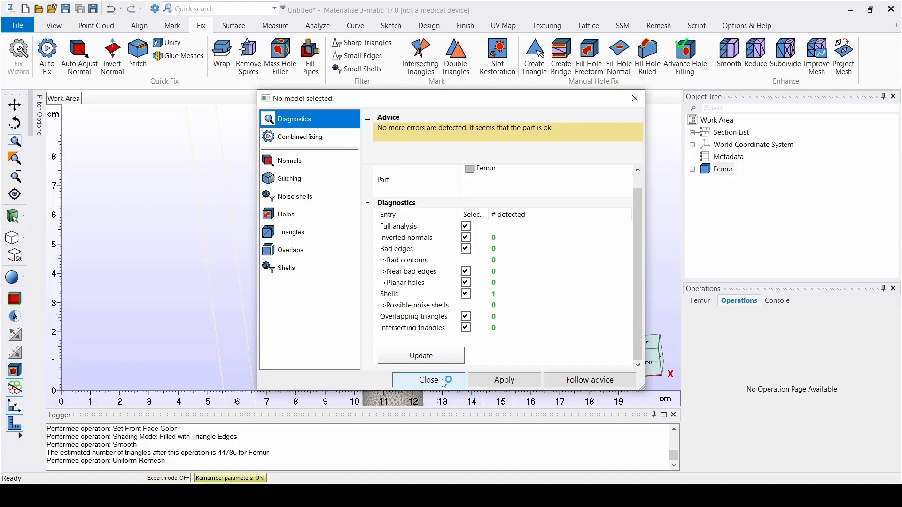
{"action": "left_click", "coordinate": [429, 380]}
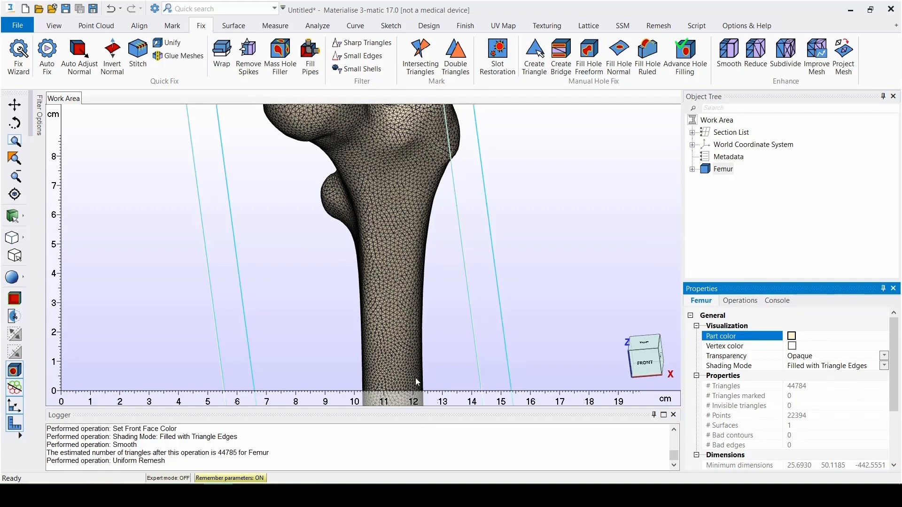
Create a Tet4 volume mesh for Femur with 2.5 maximum edge length and list the standard sections
{"action": "left_click", "coordinate": [658, 25]}
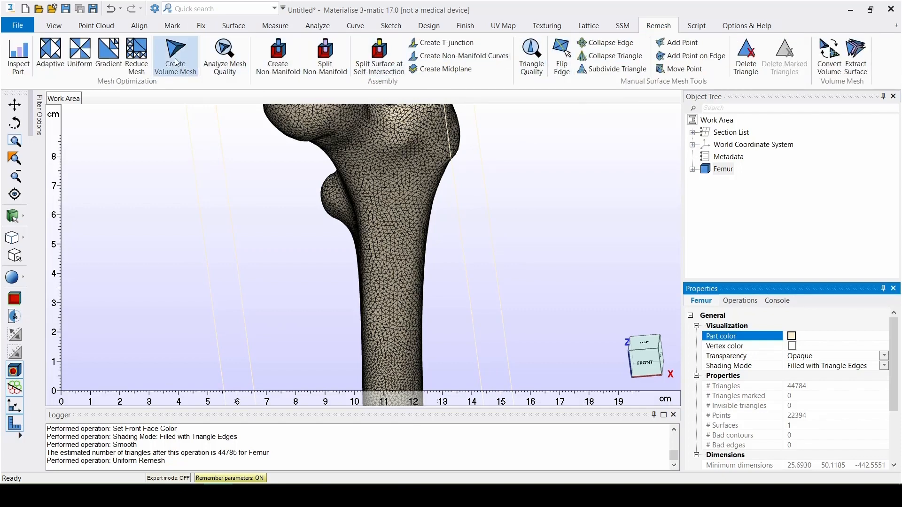
{"action": "left_click", "coordinate": [175, 54]}
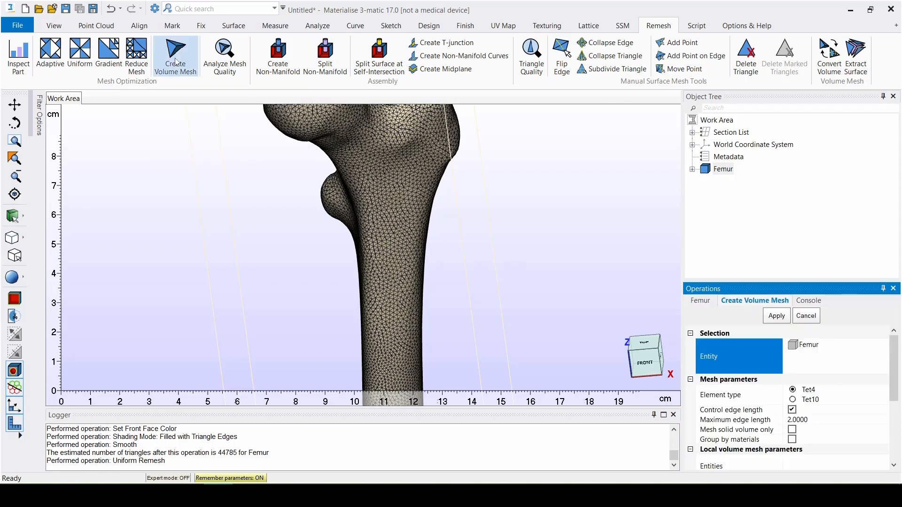
{"action": "mouse_move", "coordinate": [238, 138]}
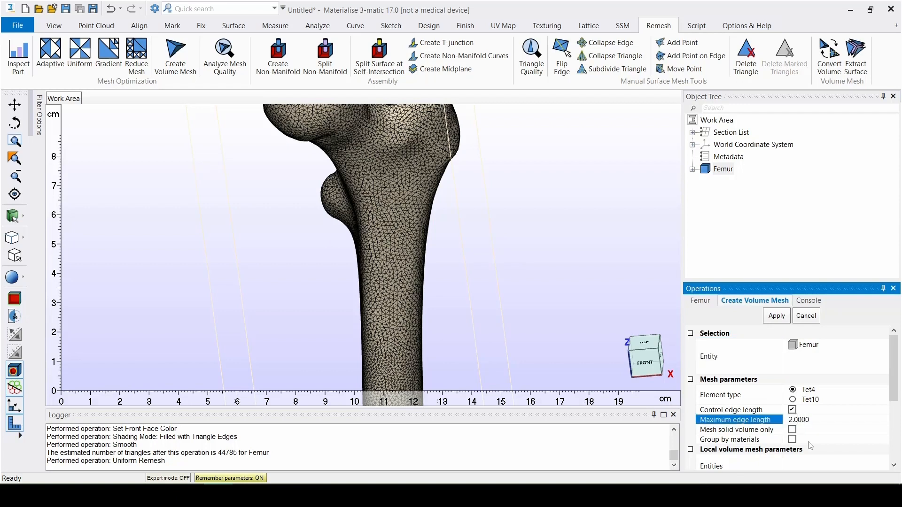
{"action": "type", "text": "2.5000"}
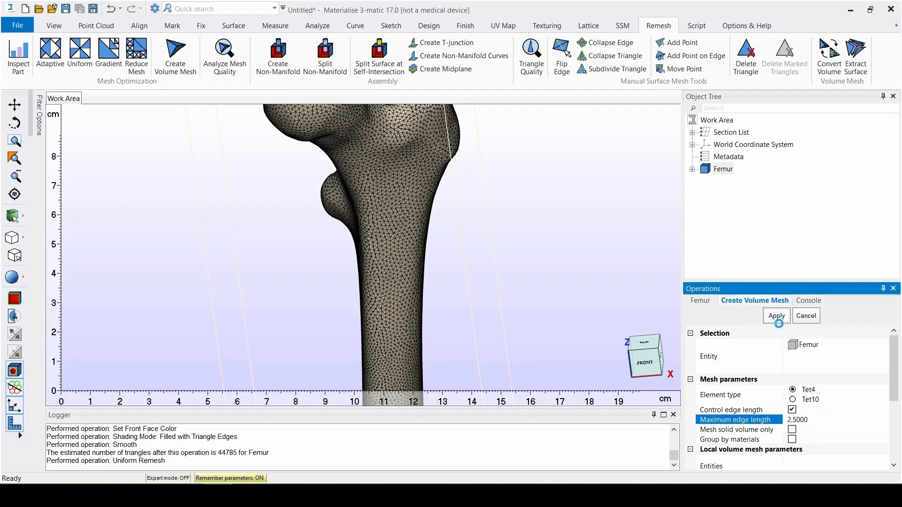
{"action": "left_click", "coordinate": [775, 316]}
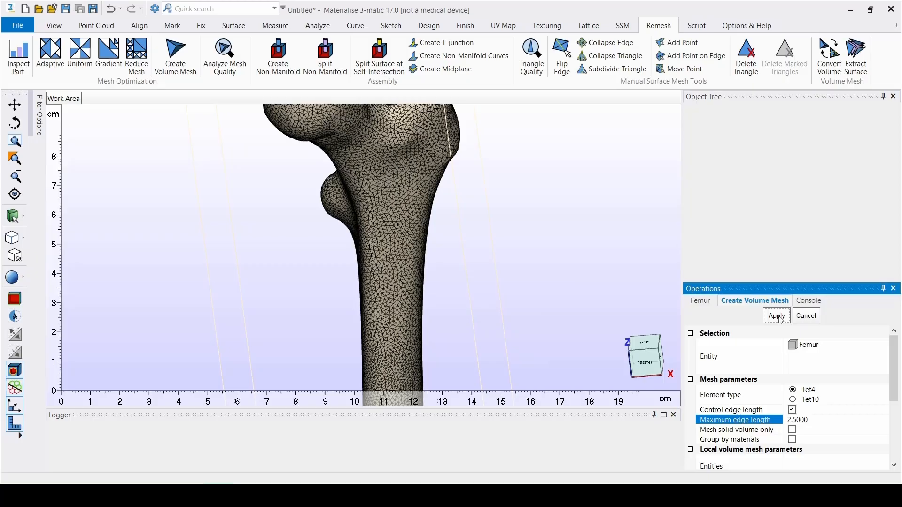
{"action": "left_click", "coordinate": [775, 316]}
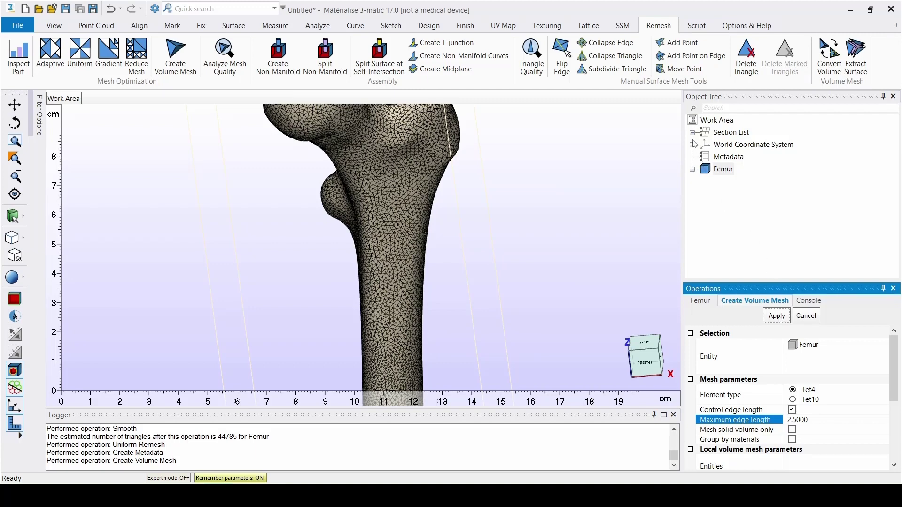
{"action": "left_click", "coordinate": [692, 132]}
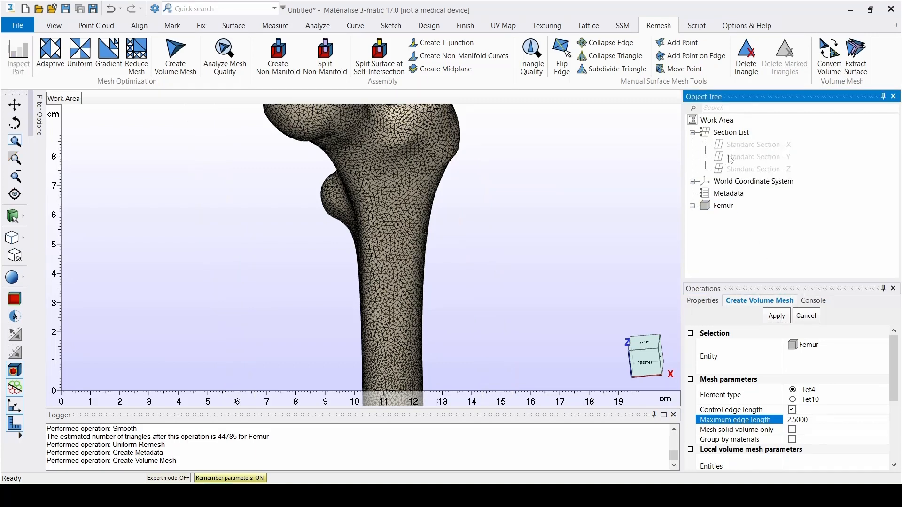
Show Standard Section - Y with clipping on to expose the interior tetrahedra
{"action": "right_click", "coordinate": [757, 156]}
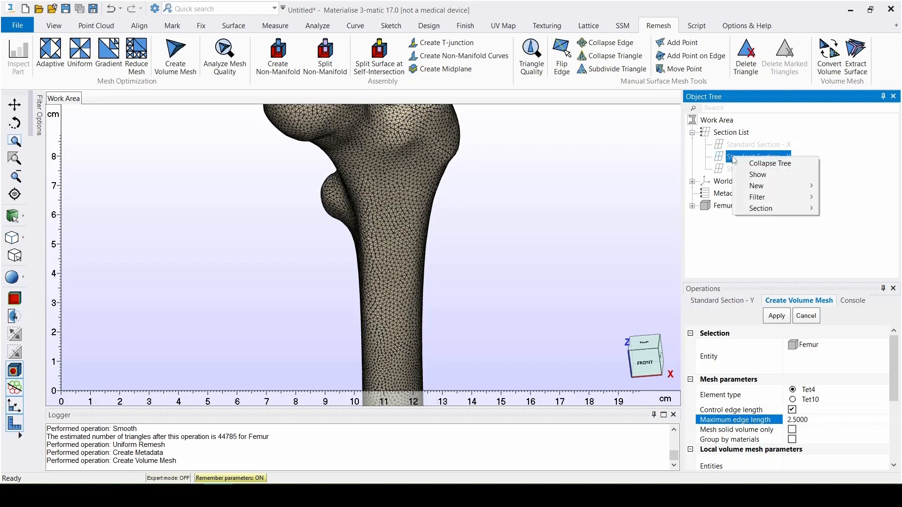
{"action": "mouse_move", "coordinate": [758, 174]}
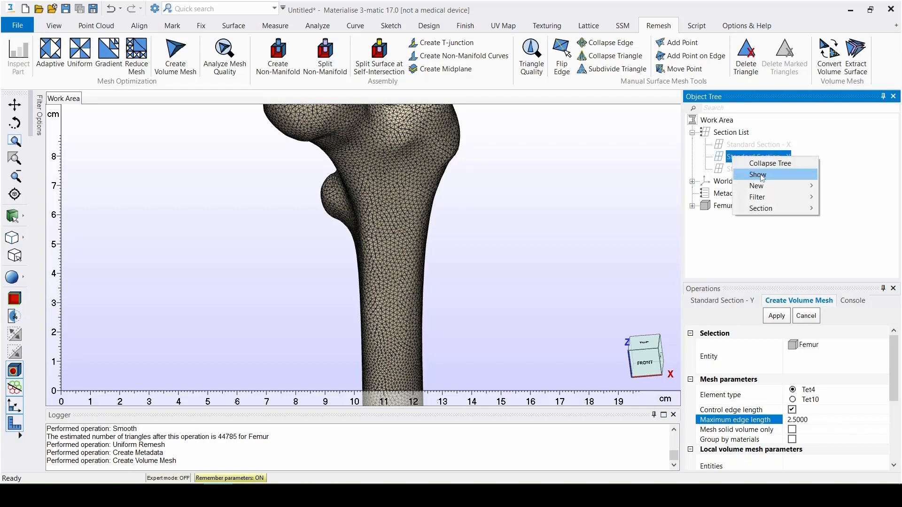
{"action": "left_click", "coordinate": [758, 175]}
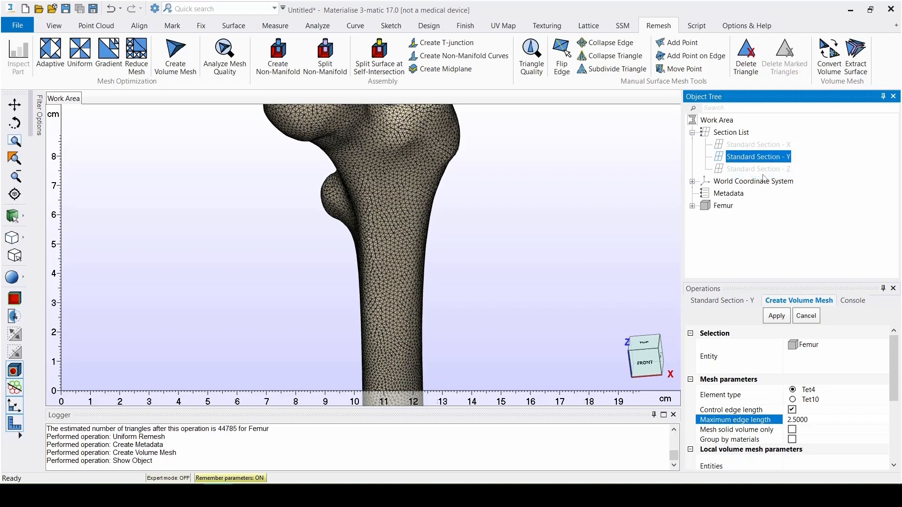
{"action": "left_click", "coordinate": [721, 301]}
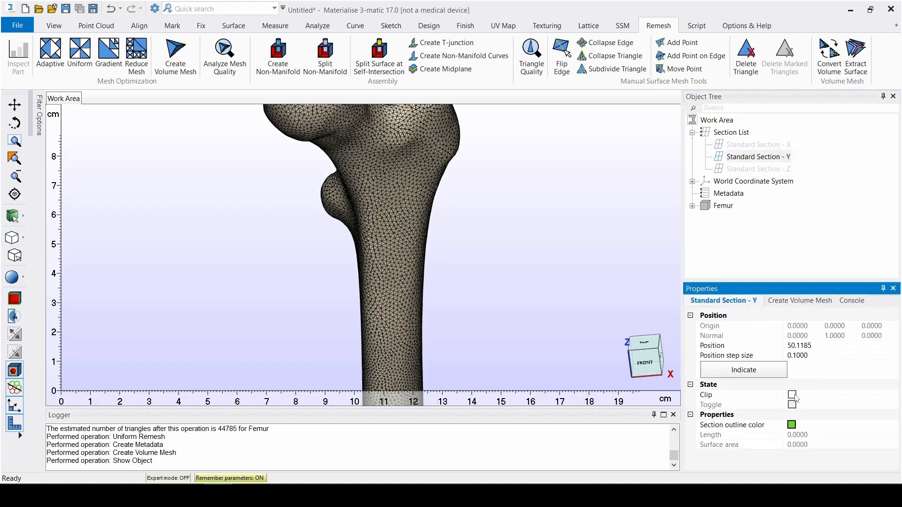
{"action": "left_click", "coordinate": [793, 396]}
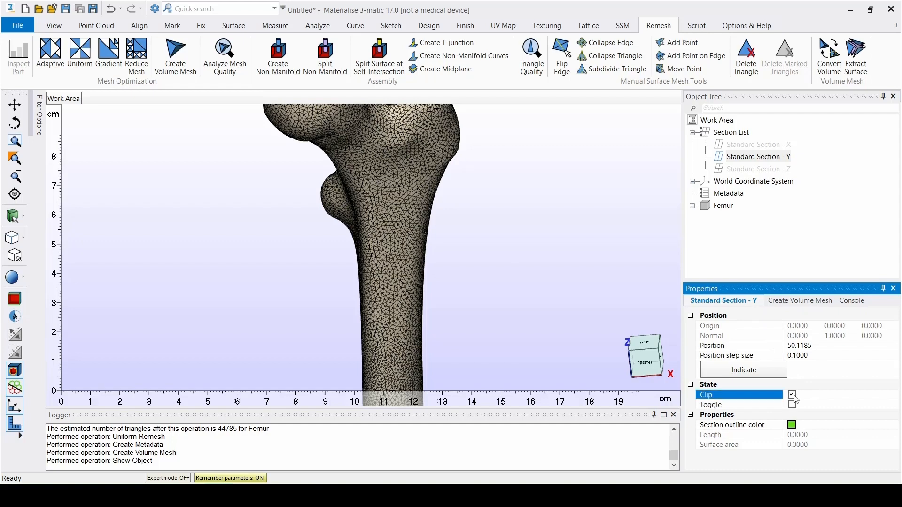
{"action": "left_click", "coordinate": [800, 345]}
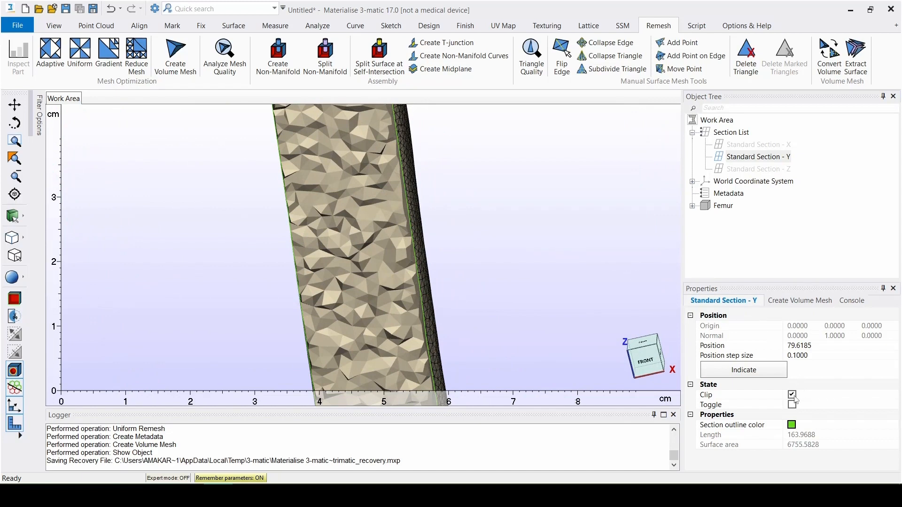
Hide the Y section plane again so the shaft's outer mesh shows
{"action": "right_click", "coordinate": [756, 157]}
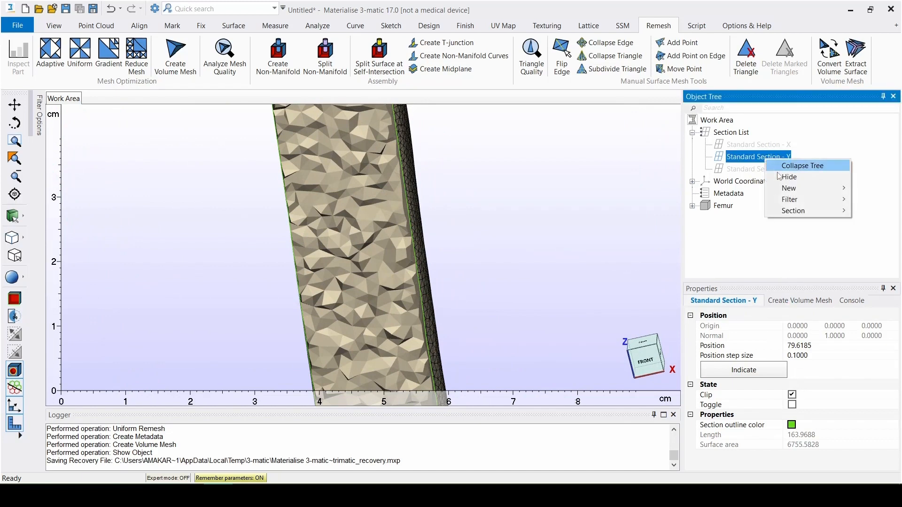
{"action": "left_click", "coordinate": [788, 176]}
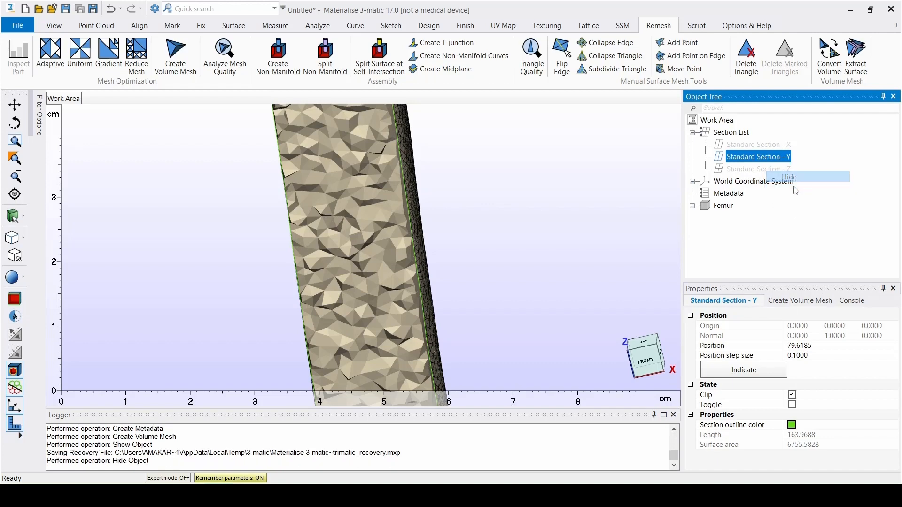
{"action": "left_click", "coordinate": [788, 177]}
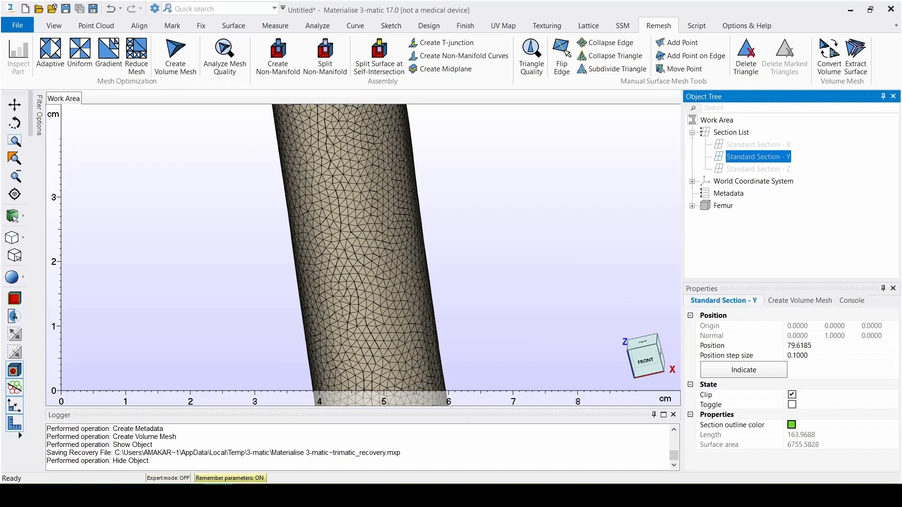
{"action": "mouse_move", "coordinate": [741, 256]}
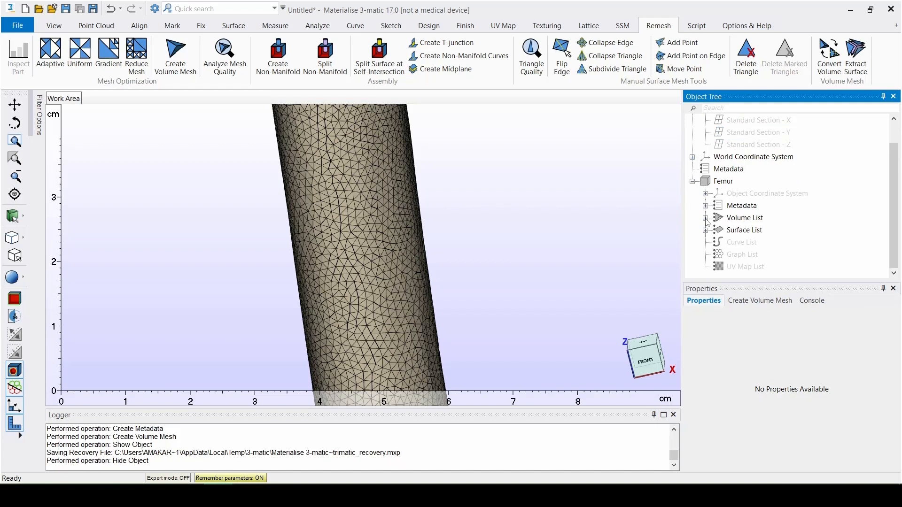
View Femur's Analyze Mesh Quality metadata: 302577 elements, 61706 nodes, volumes 0.12338–3.07951 mm³
{"action": "left_click", "coordinate": [706, 206]}
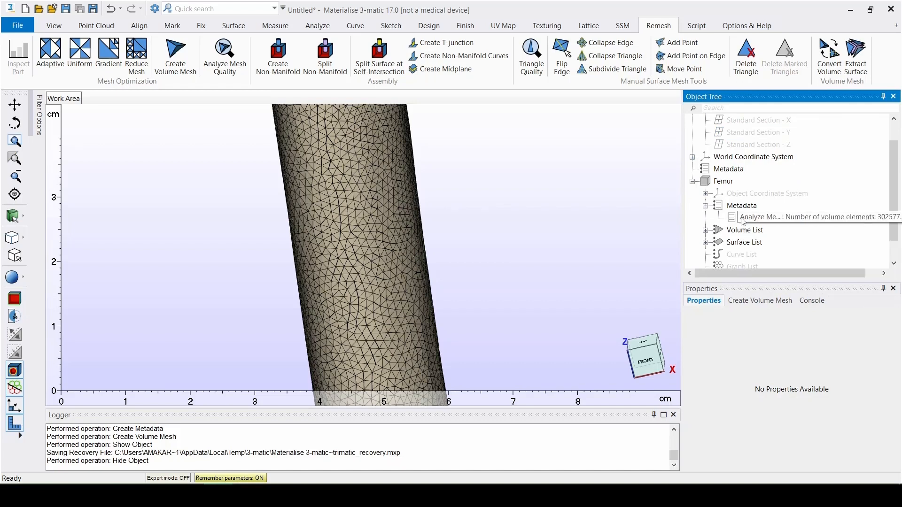
{"action": "left_click", "coordinate": [811, 217]}
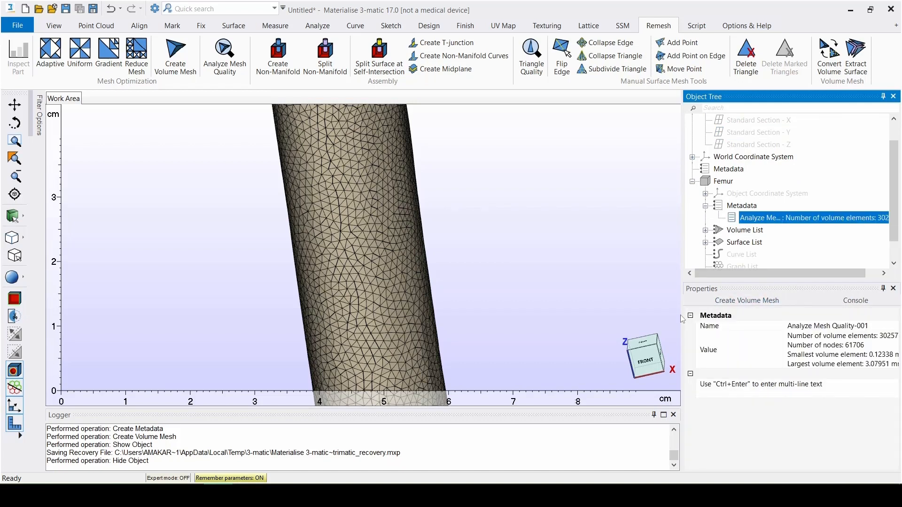
{"action": "left_click", "coordinate": [794, 217]}
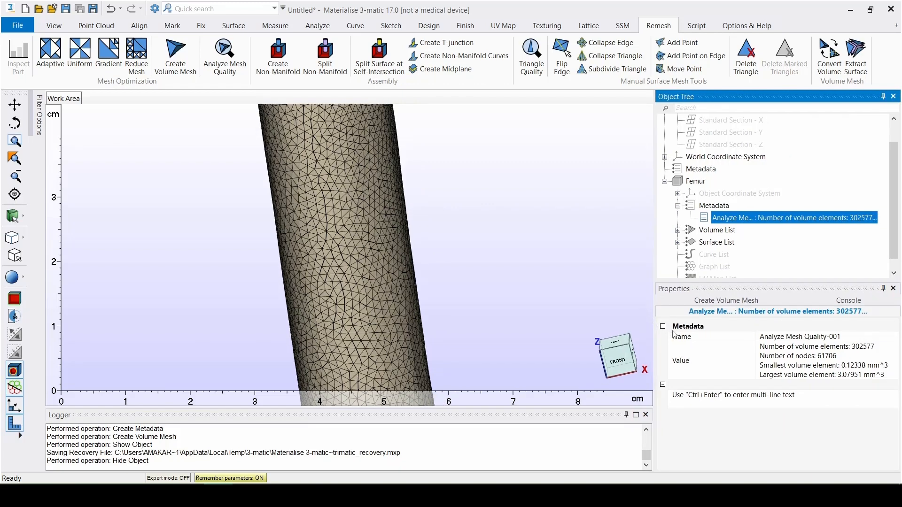
{"action": "mouse_move", "coordinate": [781, 434]}
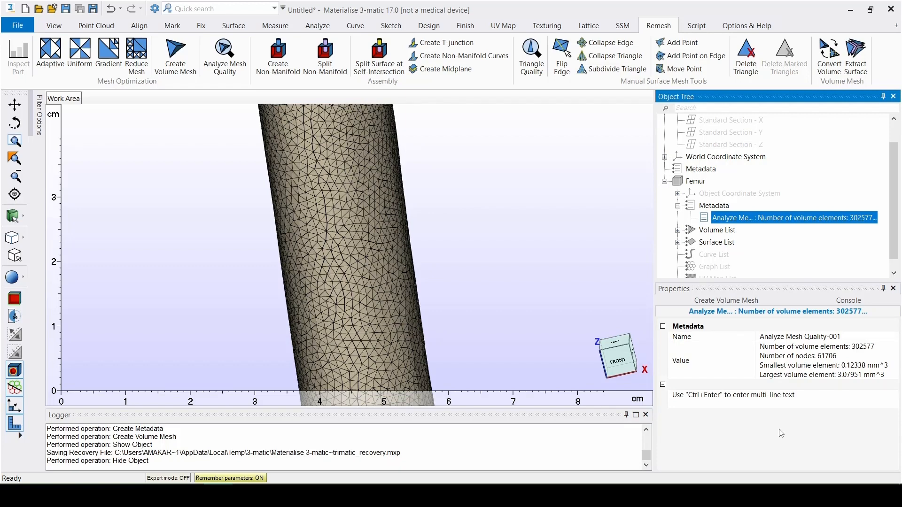
{"action": "mouse_move", "coordinate": [756, 340]}
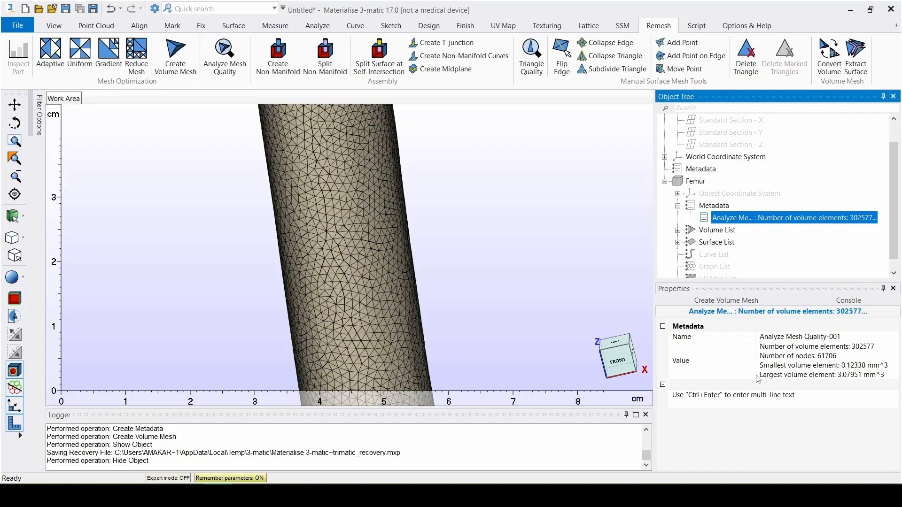
{"action": "mouse_move", "coordinate": [829, 54]}
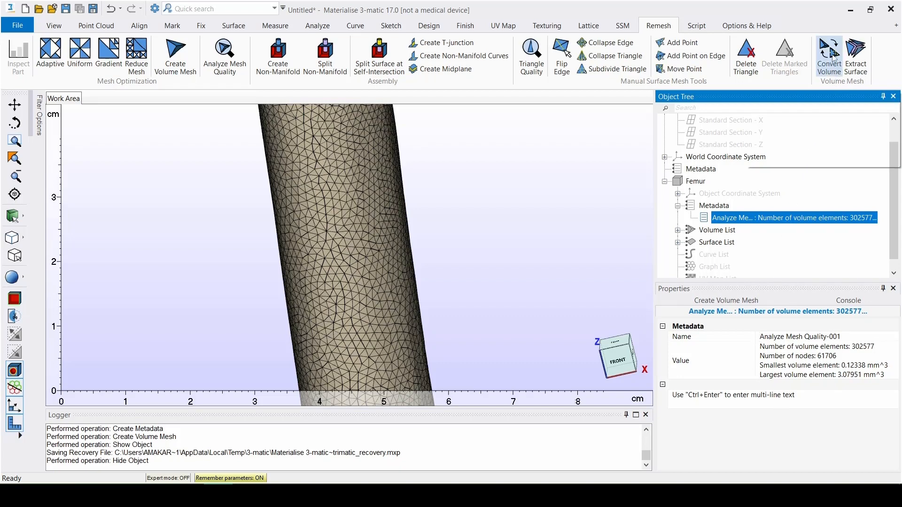
Convert the Femur volume mesh from Tet4 to Tet10 elements
{"action": "left_click", "coordinate": [829, 55]}
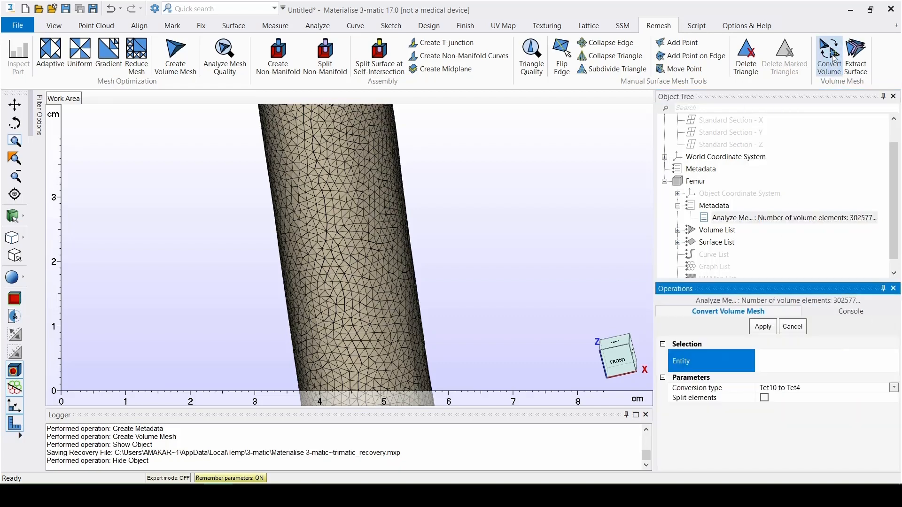
{"action": "mouse_move", "coordinate": [827, 115]}
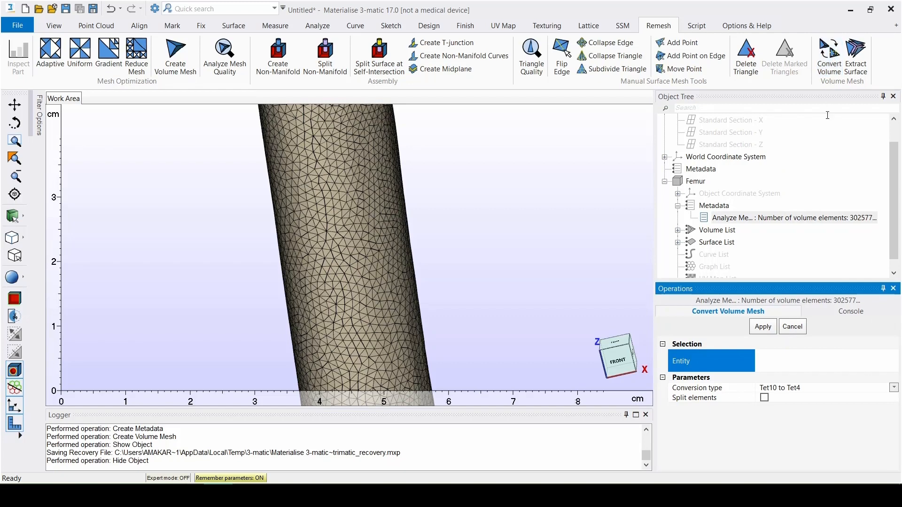
{"action": "left_click", "coordinate": [695, 180]}
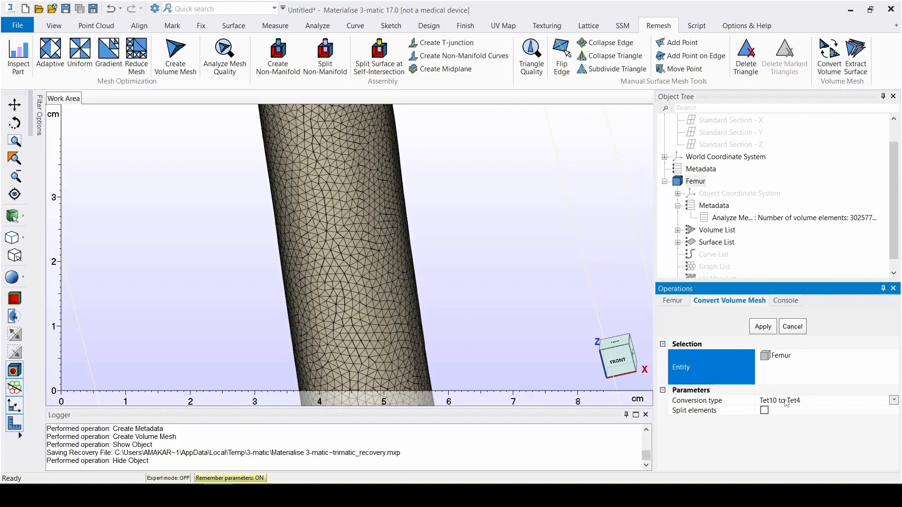
{"action": "left_click", "coordinate": [892, 400]}
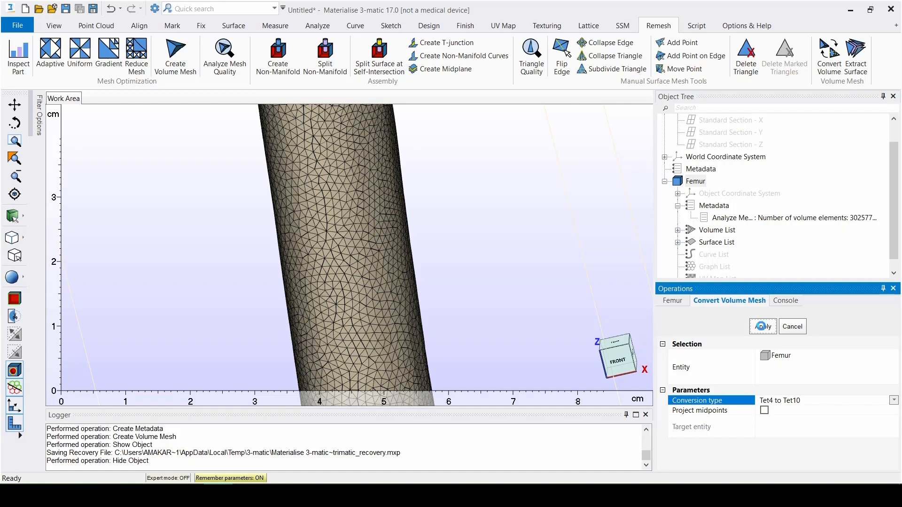
{"action": "left_click", "coordinate": [762, 326]}
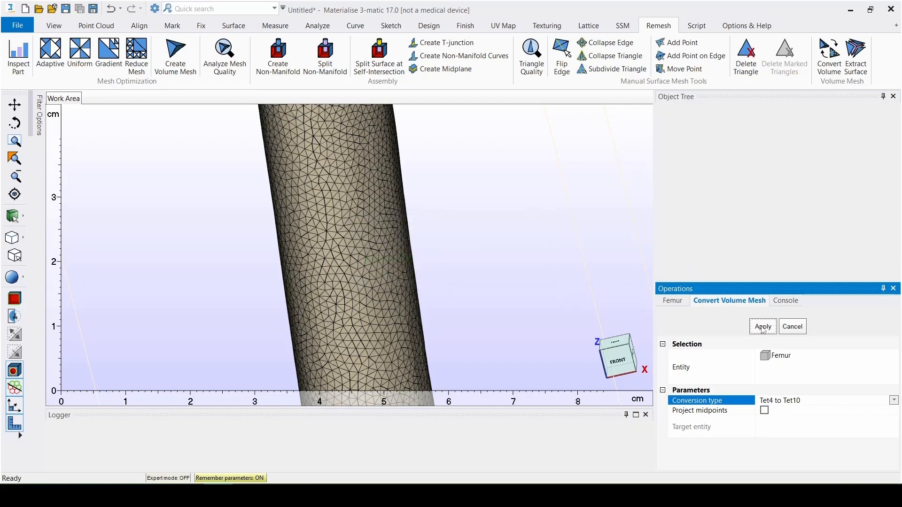
{"action": "left_click", "coordinate": [762, 326]}
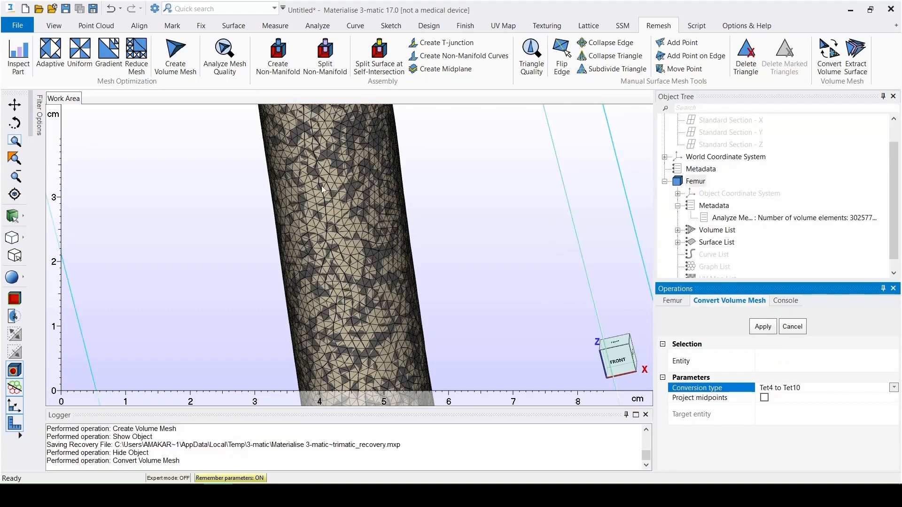
{"action": "left_click", "coordinate": [16, 25]}
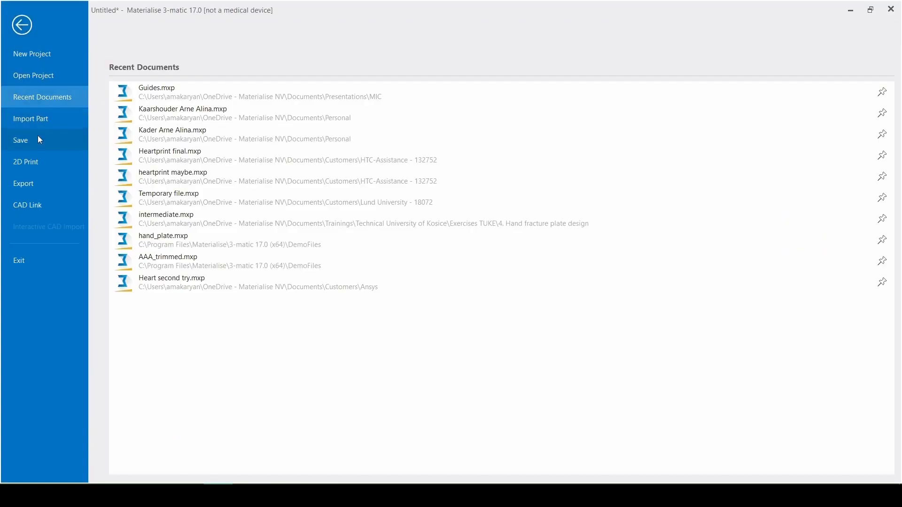
Save the project under the name Femur_FEA_Final
{"action": "left_click", "coordinate": [20, 140]}
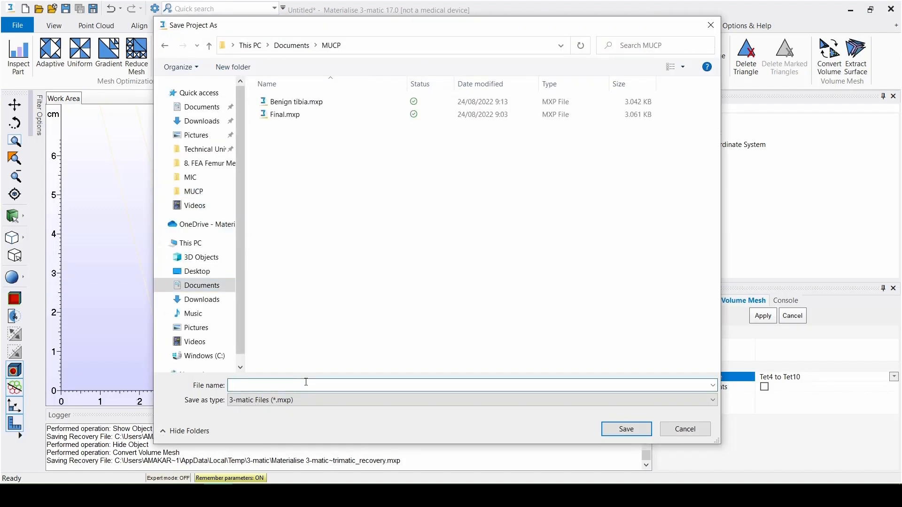
{"action": "type", "text": "Femur"}
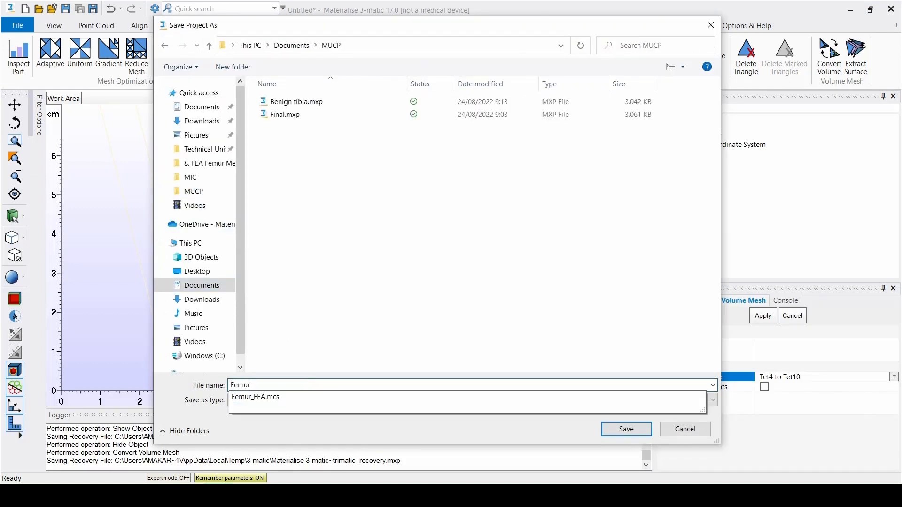
{"action": "type", "text": "_FEA_Fina"}
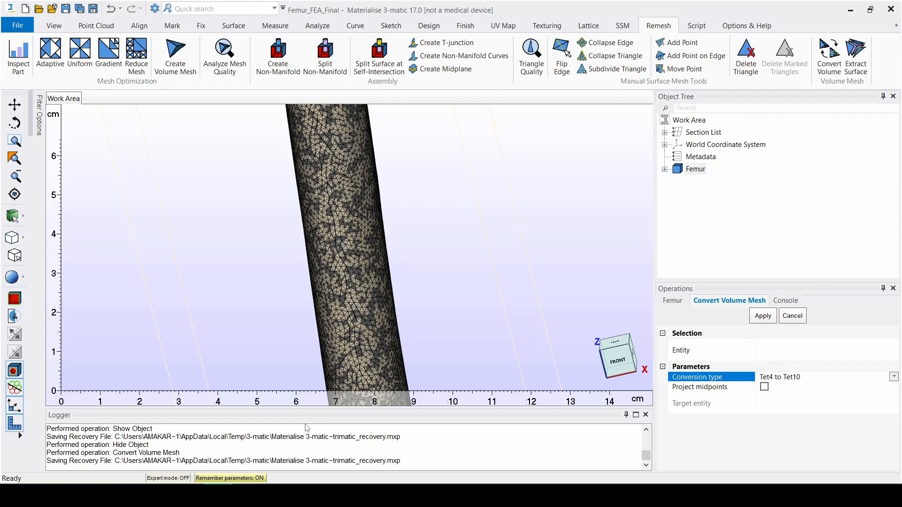
{"action": "mouse_move", "coordinate": [306, 422]}
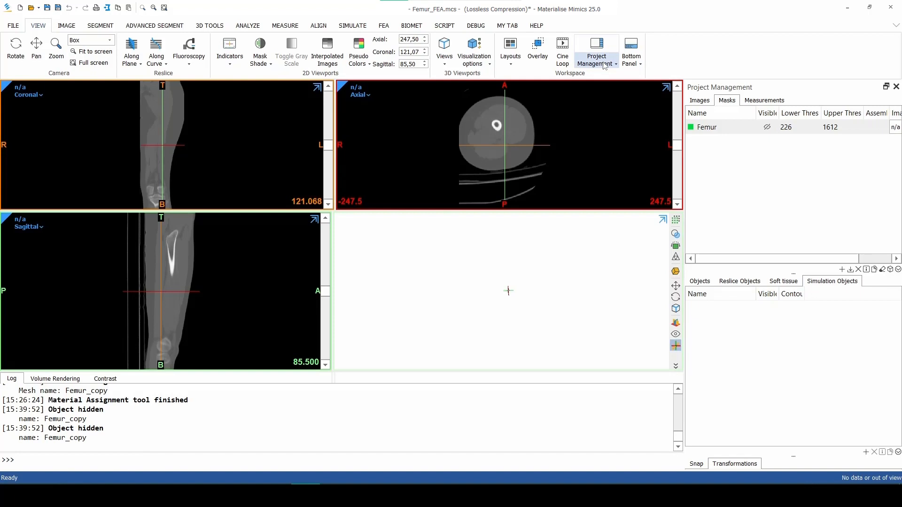
Add the FEA list to Project Management and make the Femur_copy mesh visible in 3D
{"action": "left_click", "coordinate": [596, 51]}
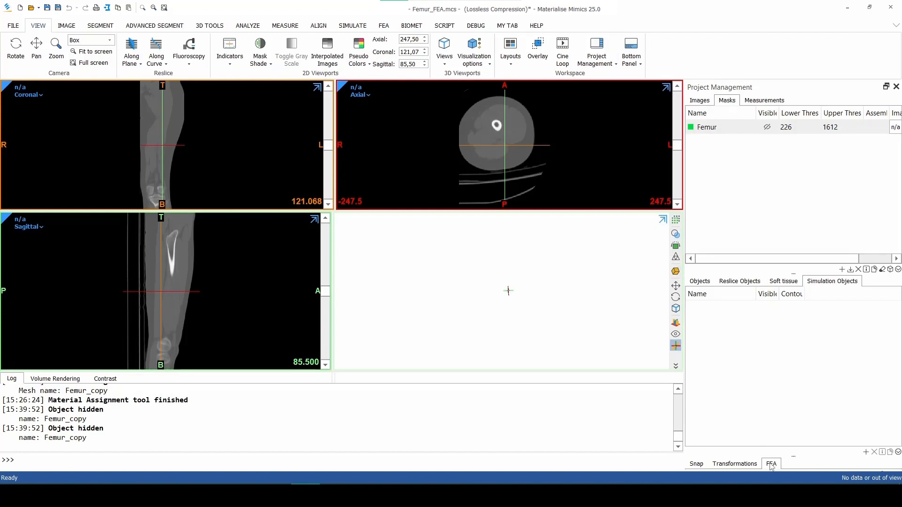
{"action": "left_click", "coordinate": [770, 463]}
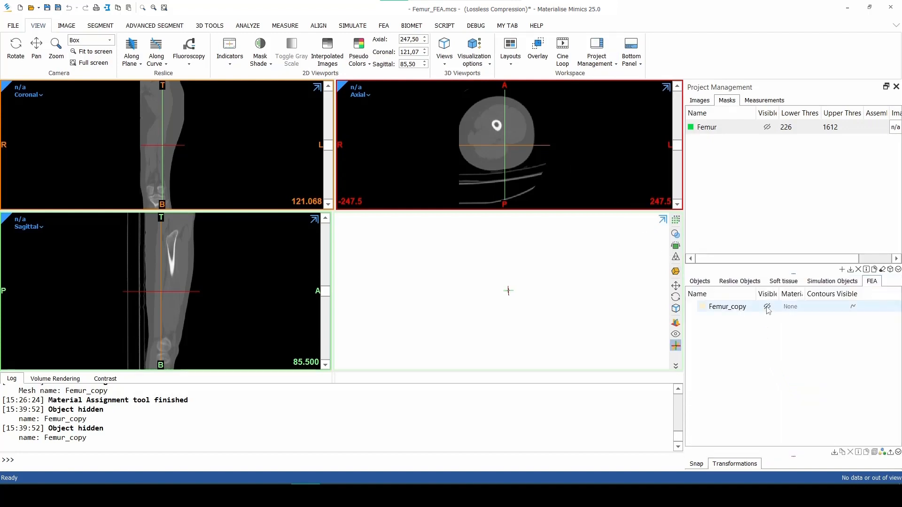
{"action": "left_click", "coordinate": [767, 306]}
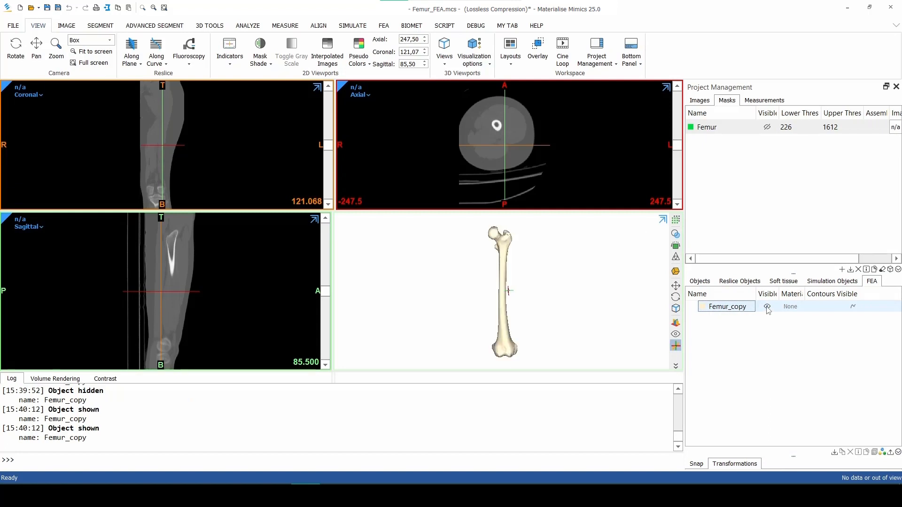
{"action": "left_click", "coordinate": [383, 25]}
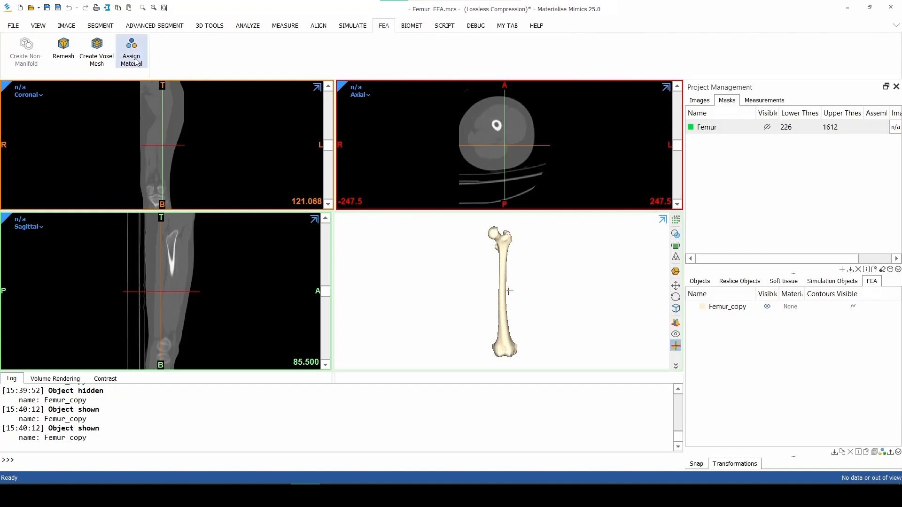
{"action": "mouse_move", "coordinate": [132, 51]}
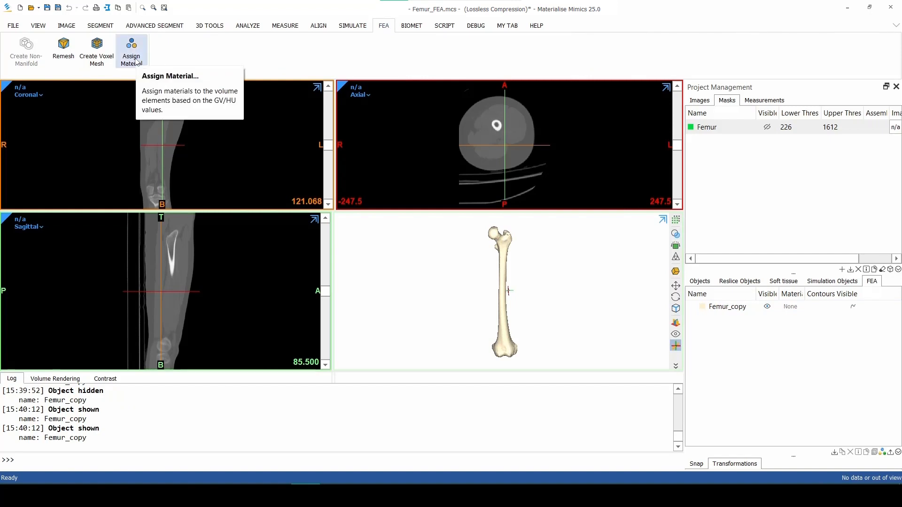
Start Assign Material on Femur_copy, bringing up its gray-value histogram with 10 materials
{"action": "left_click", "coordinate": [131, 51]}
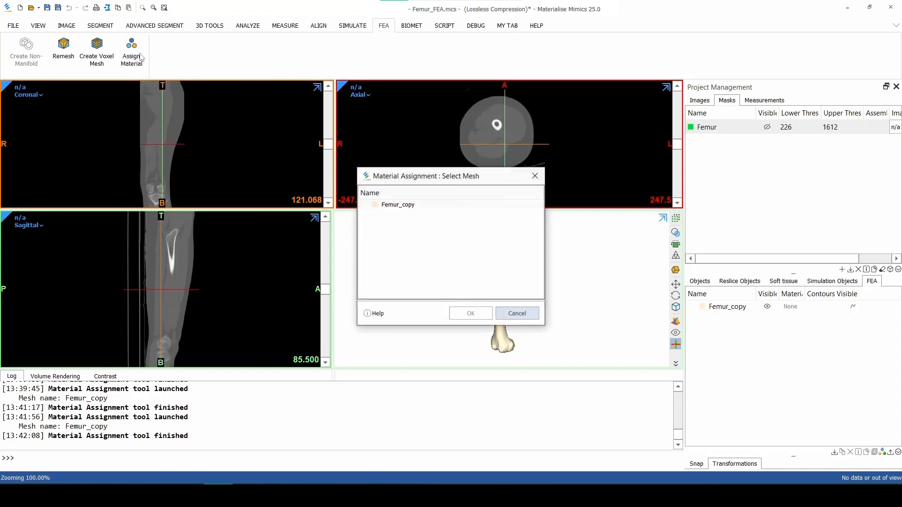
{"action": "left_click", "coordinate": [397, 203]}
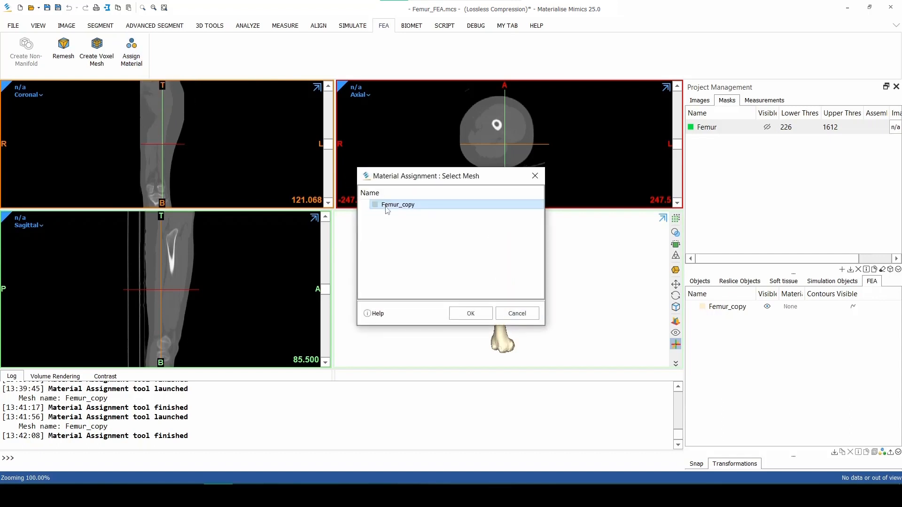
{"action": "mouse_move", "coordinate": [460, 299]}
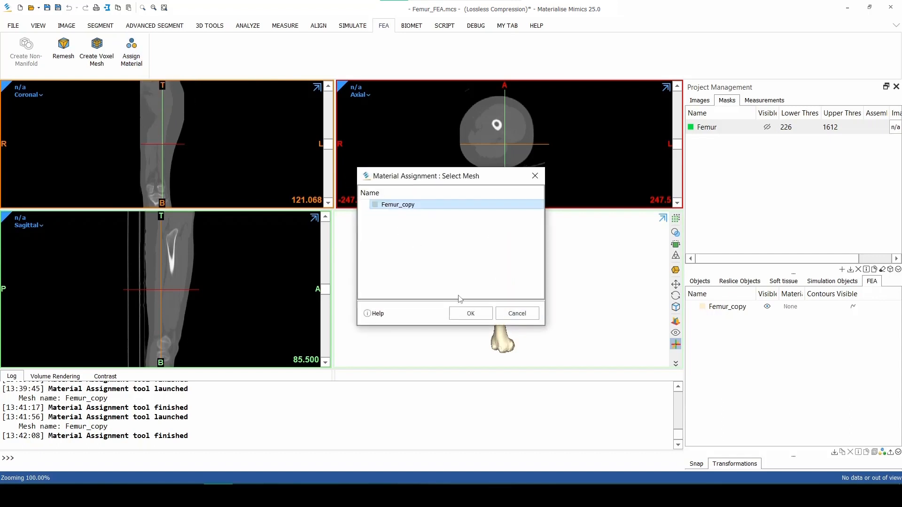
{"action": "left_click", "coordinate": [470, 313]}
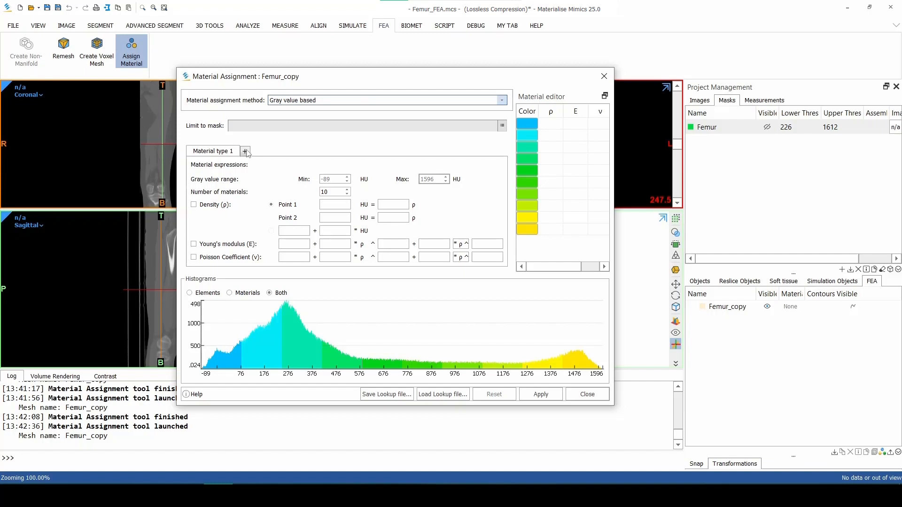
Add a second material type; give type 1 max 100 HU, constant density 50 and Poisson 0.3
{"action": "left_click", "coordinate": [244, 151]}
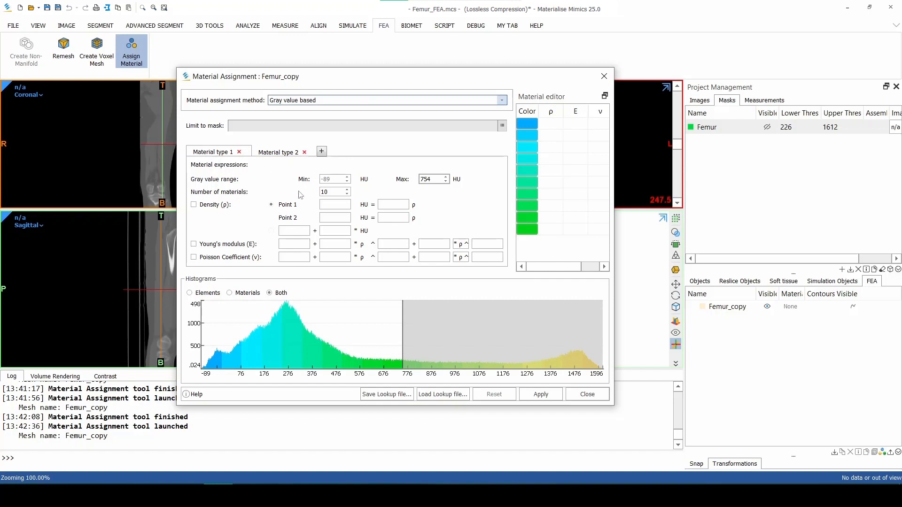
{"action": "left_click", "coordinate": [430, 179]}
{"action": "type", "text": "100"}
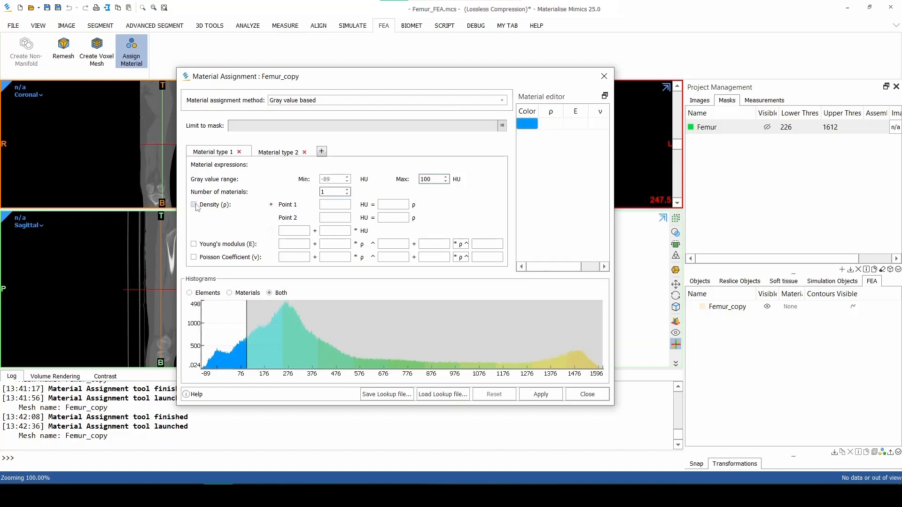
{"action": "left_click", "coordinate": [194, 204]}
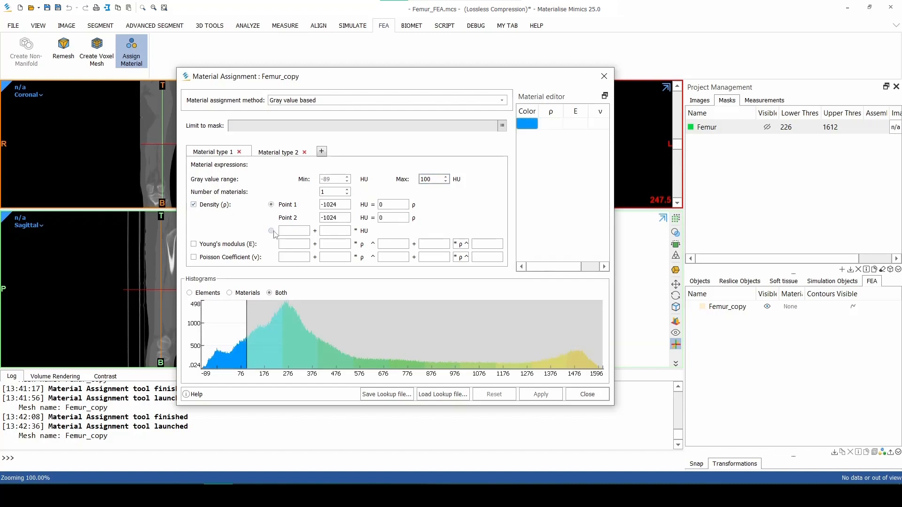
{"action": "left_click", "coordinate": [270, 231]}
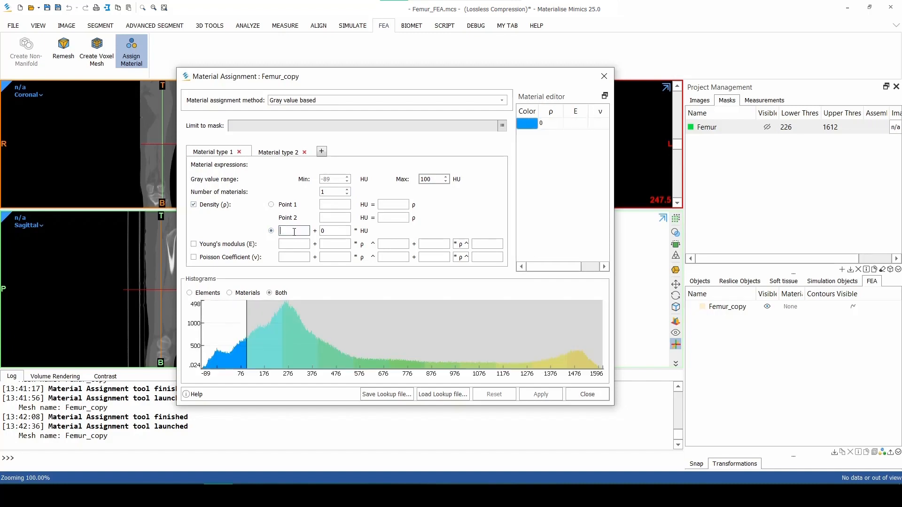
{"action": "type", "text": "50"}
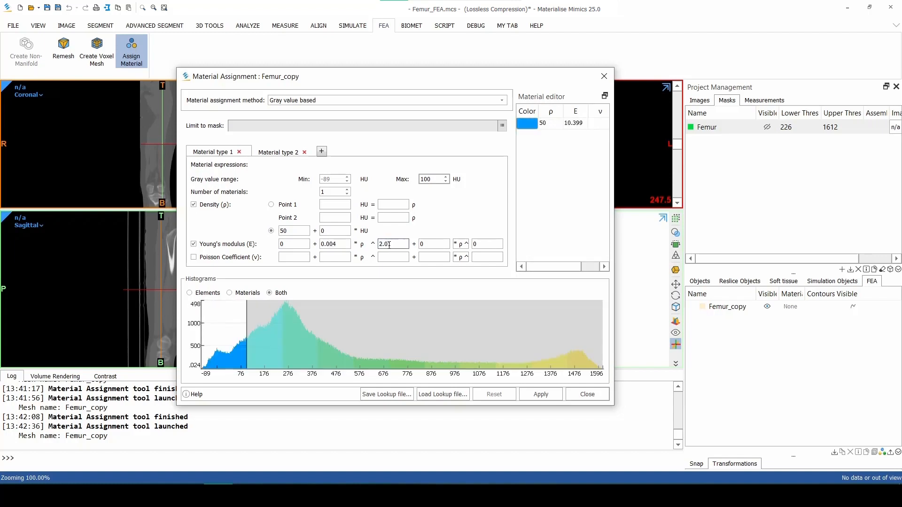
{"action": "left_click", "coordinate": [194, 257]}
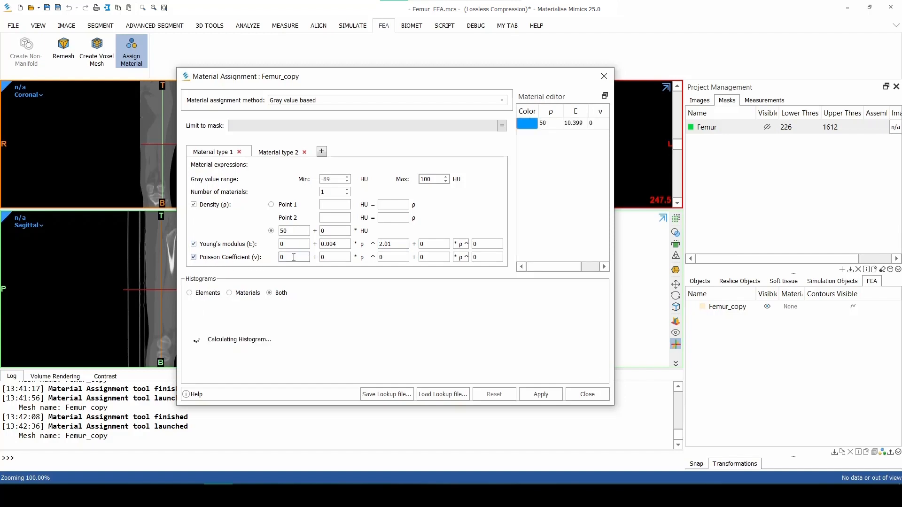
{"action": "type", "text": "0.3"}
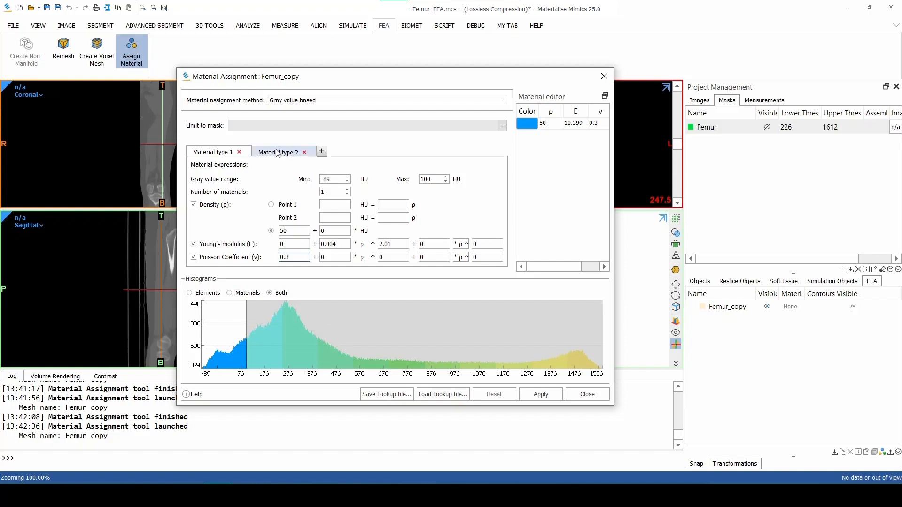
For material type 2, enable density with calibration points at 50 and 1595 HU
{"action": "left_click", "coordinate": [280, 152]}
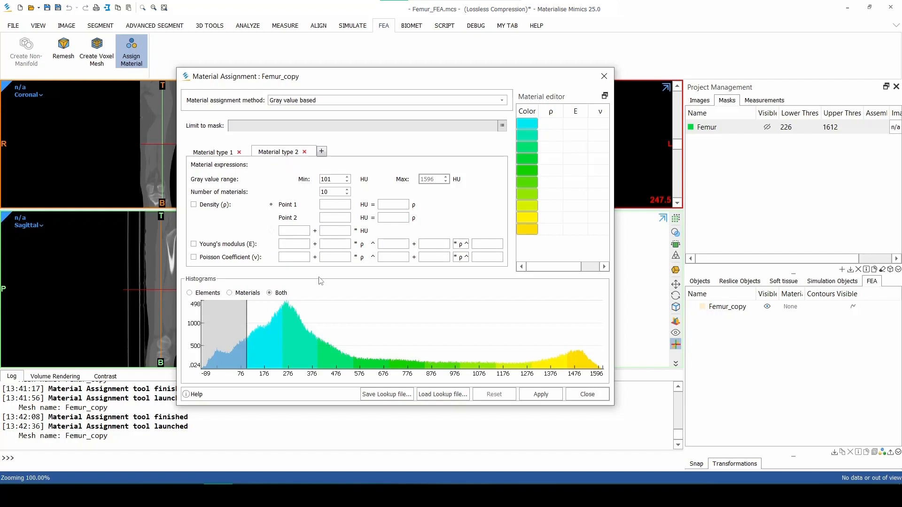
{"action": "mouse_move", "coordinate": [320, 281]}
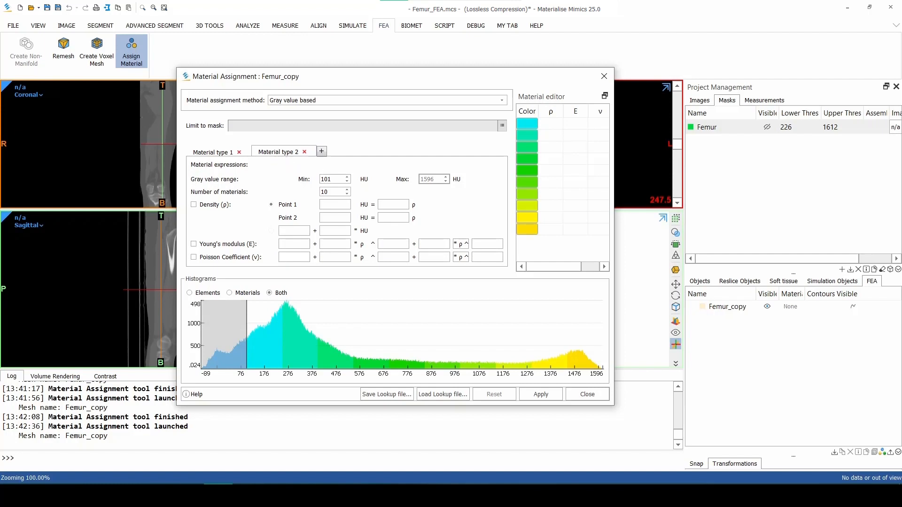
{"action": "mouse_move", "coordinate": [408, 335]}
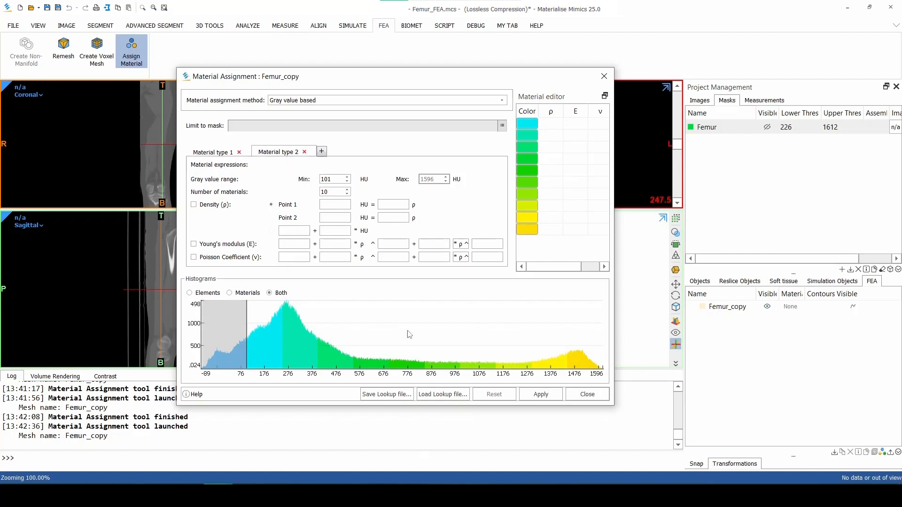
{"action": "mouse_move", "coordinate": [272, 196]}
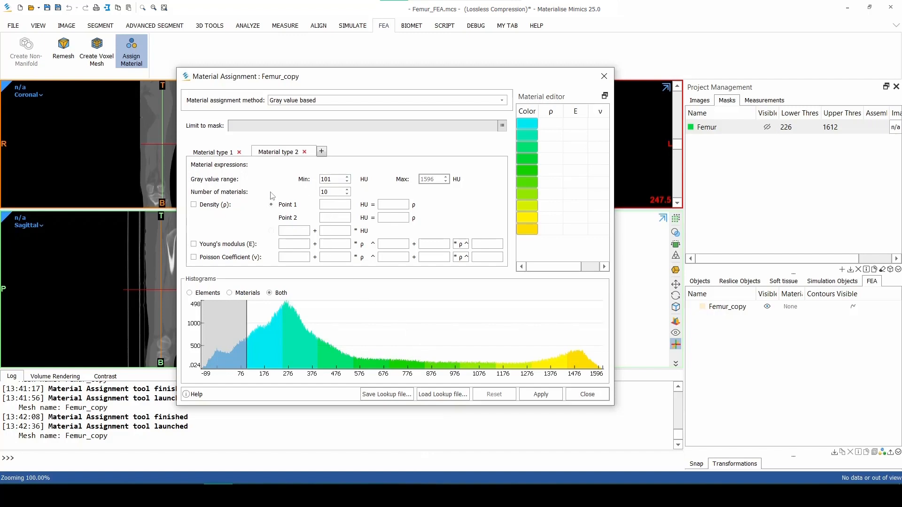
{"action": "left_click", "coordinate": [193, 204]}
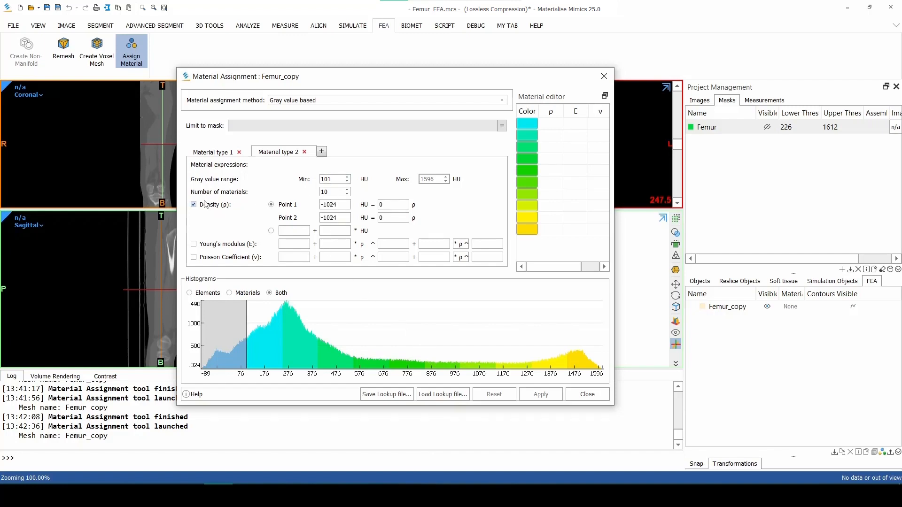
{"action": "left_click", "coordinate": [334, 203]}
{"action": "type", "text": "100"}
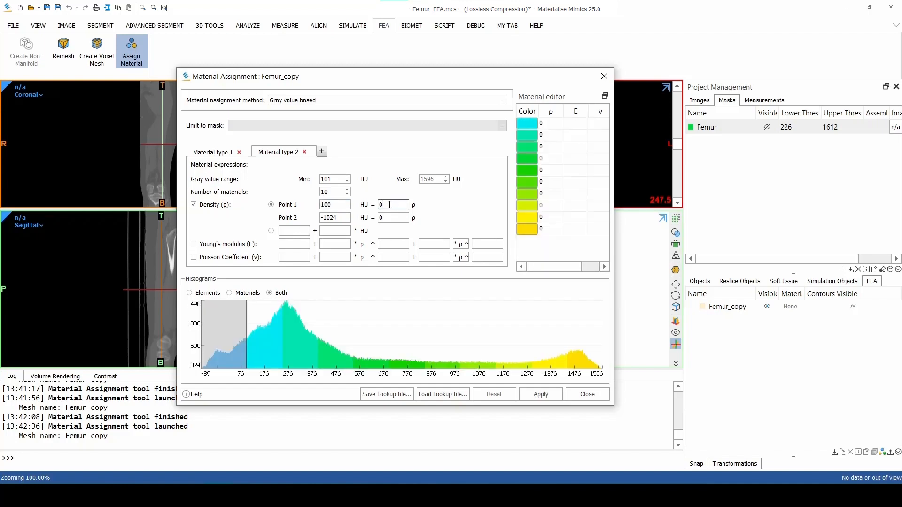
{"action": "type", "text": "50"}
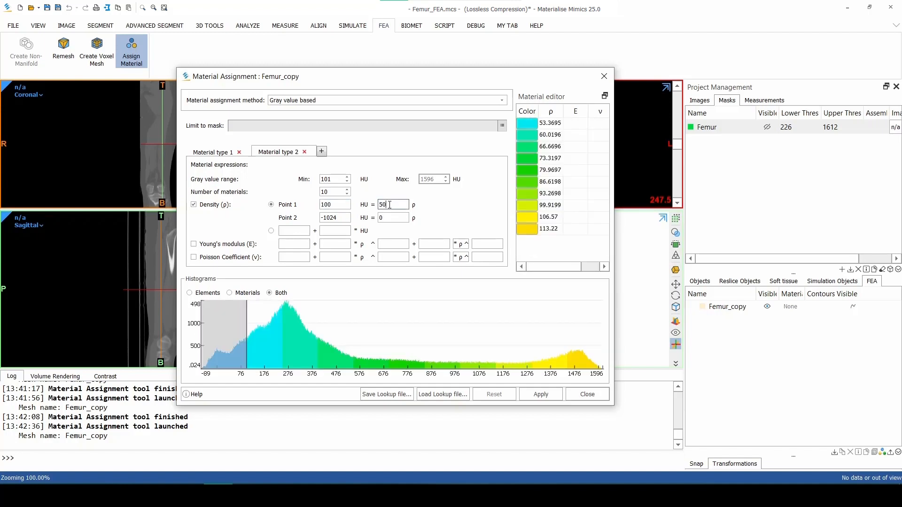
{"action": "triple_click", "coordinate": [333, 217]}
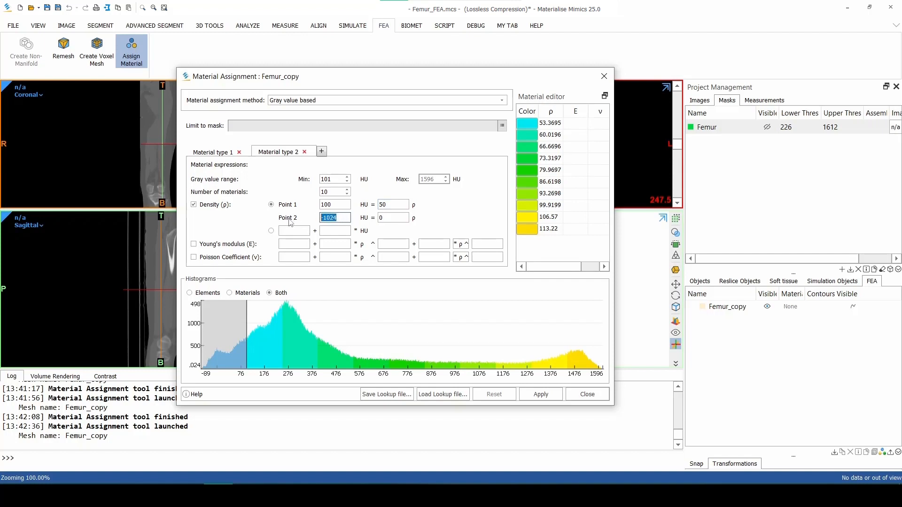
{"action": "type", "text": "1595"}
{"action": "left_click", "coordinate": [393, 217]}
{"action": "type", "text": "1900"}
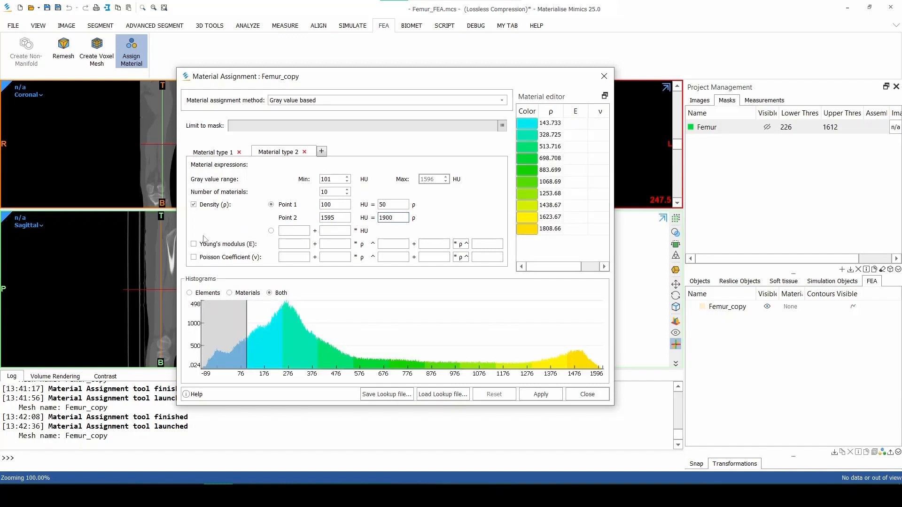
Give type 2 Young's modulus 0.004·ρ^2.01 and enable its Poisson coefficient 0.3
{"action": "left_click", "coordinate": [194, 244]}
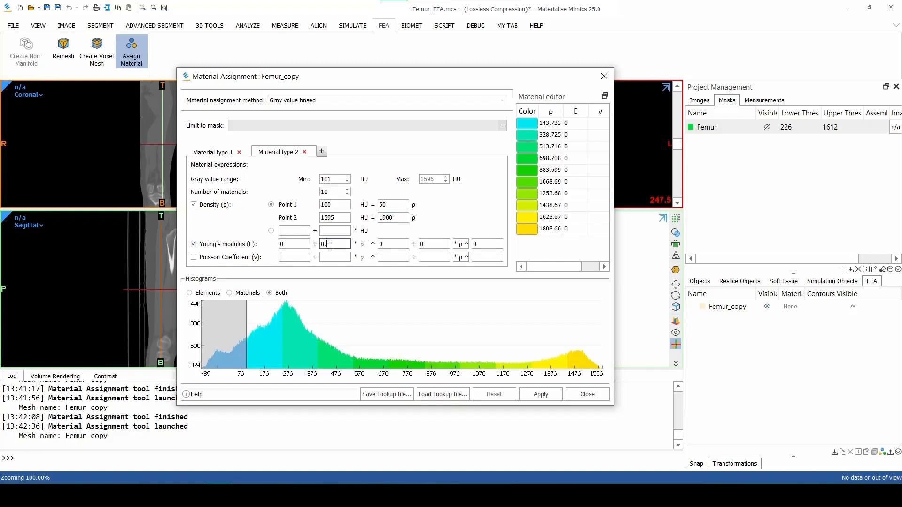
{"action": "type", "text": "0.004"}
{"action": "left_click", "coordinate": [392, 243]}
{"action": "type", "text": "2.01"}
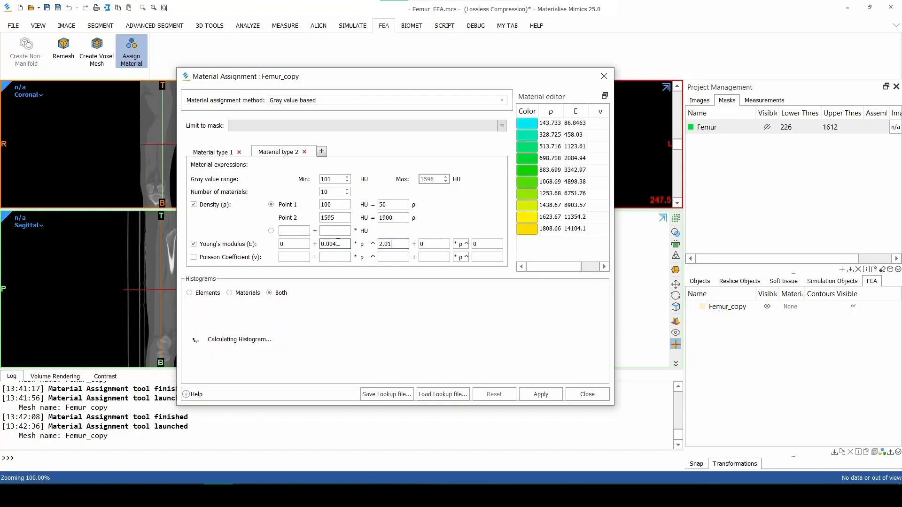
{"action": "left_click", "coordinate": [193, 257]}
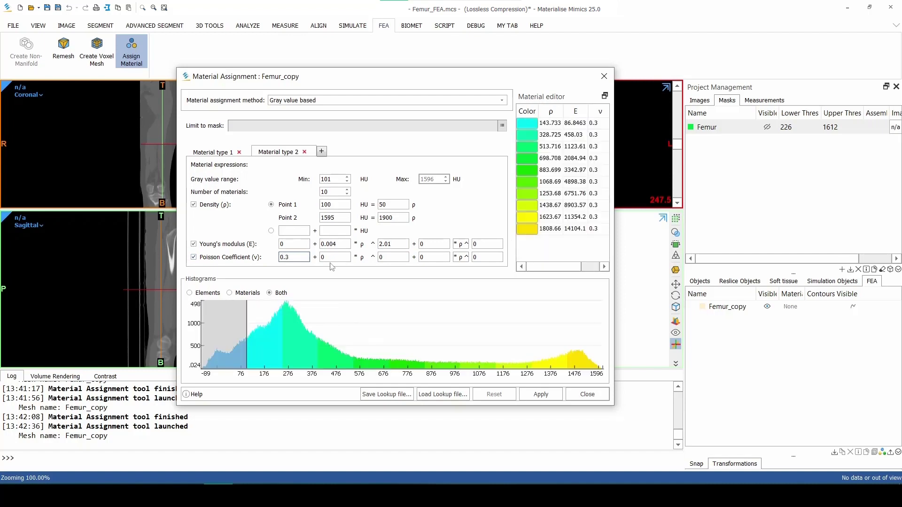
Apply the gray-value materials to Femur_copy and close the Material Assignment tool
{"action": "left_click", "coordinate": [540, 394]}
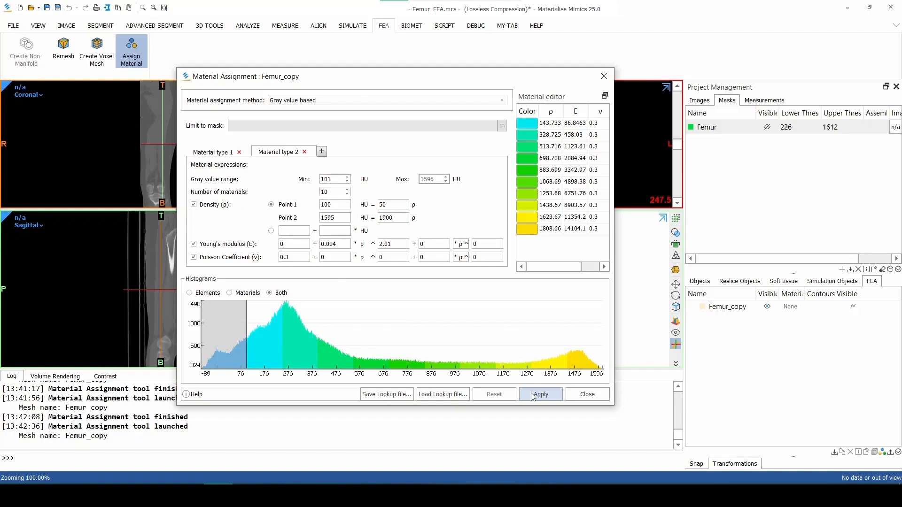
{"action": "left_click", "coordinate": [540, 394]}
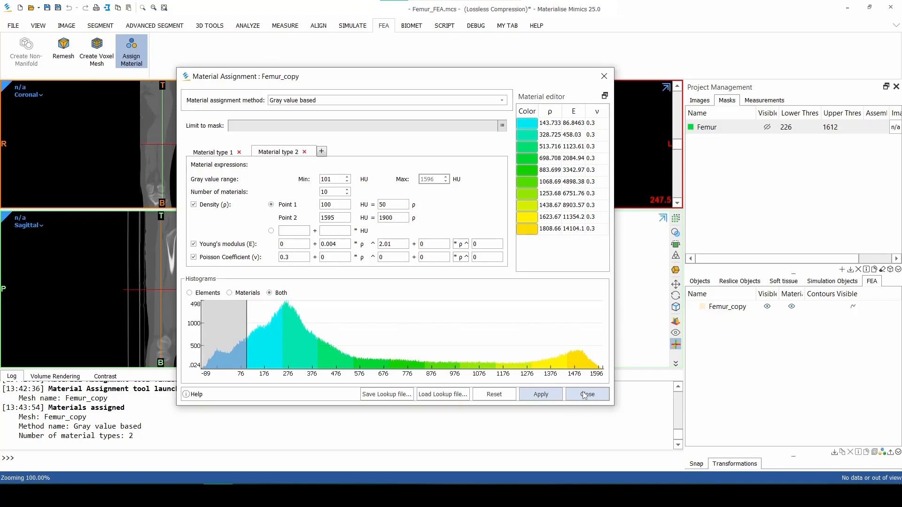
{"action": "left_click", "coordinate": [586, 394]}
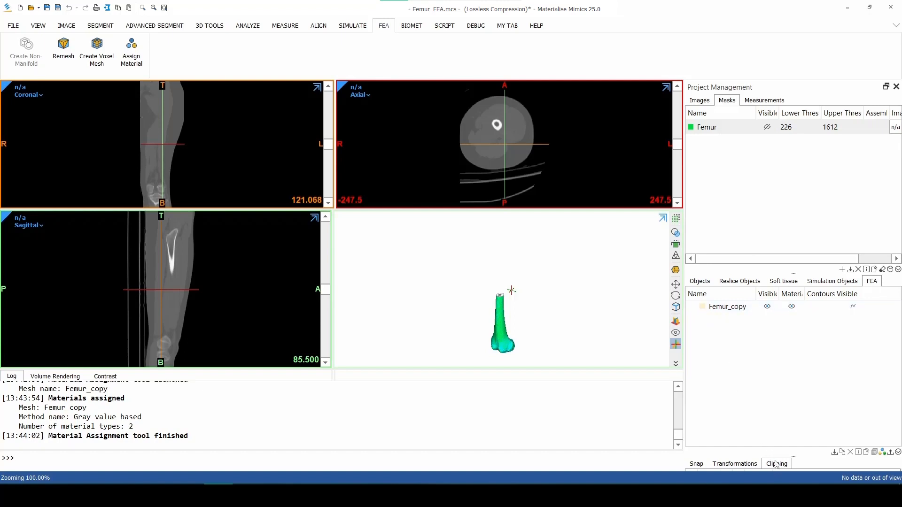
Switch clipping to the coronal plane with texture set to None
{"action": "left_click", "coordinate": [776, 463]}
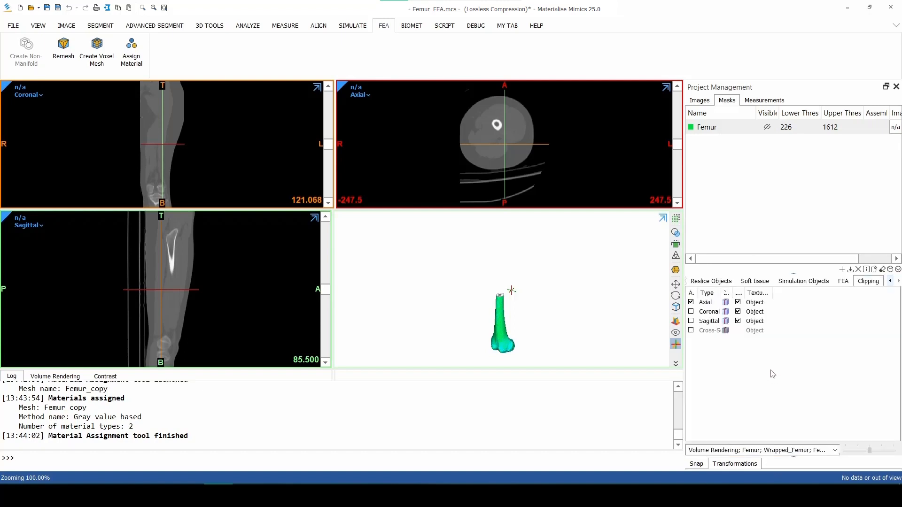
{"action": "left_click", "coordinate": [708, 311]}
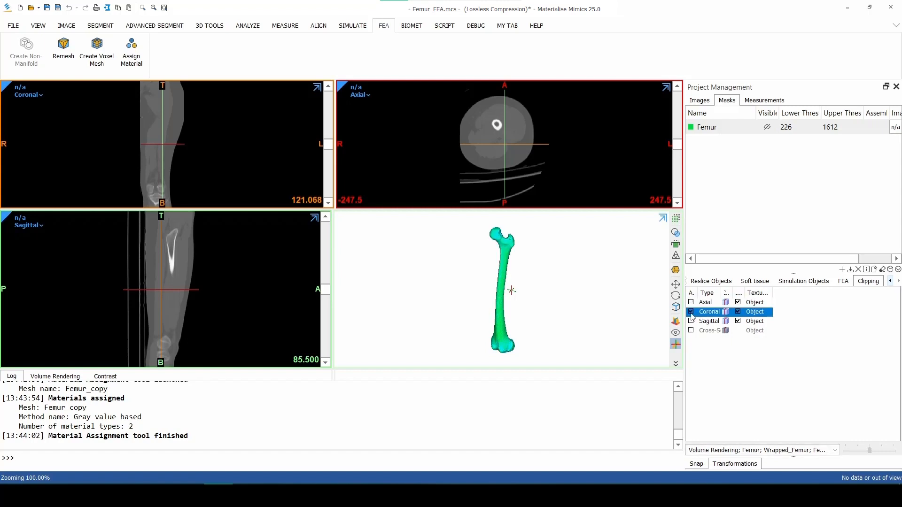
{"action": "left_click", "coordinate": [755, 311]}
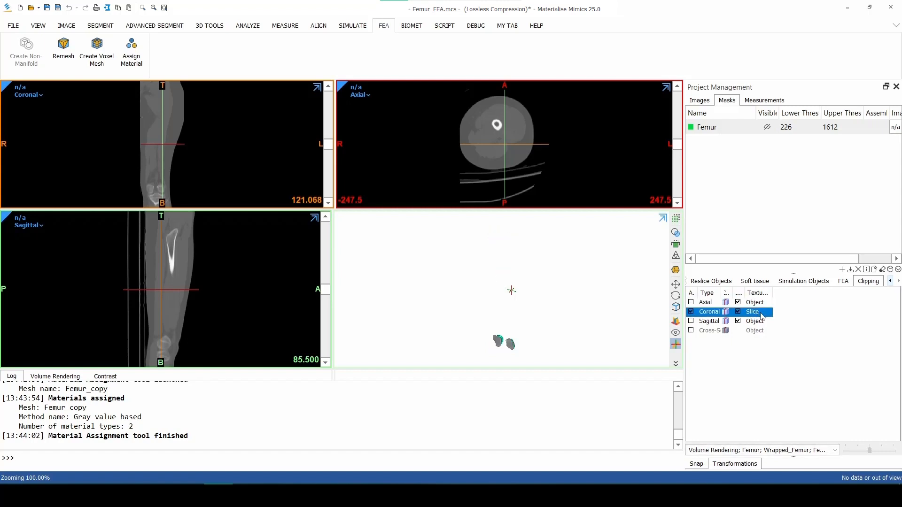
{"action": "left_click", "coordinate": [754, 312]}
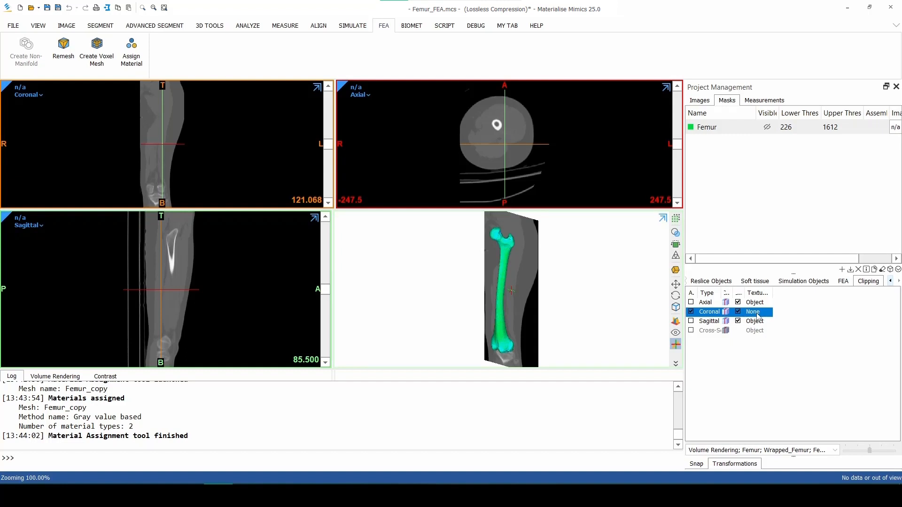
{"action": "mouse_move", "coordinate": [484, 170]}
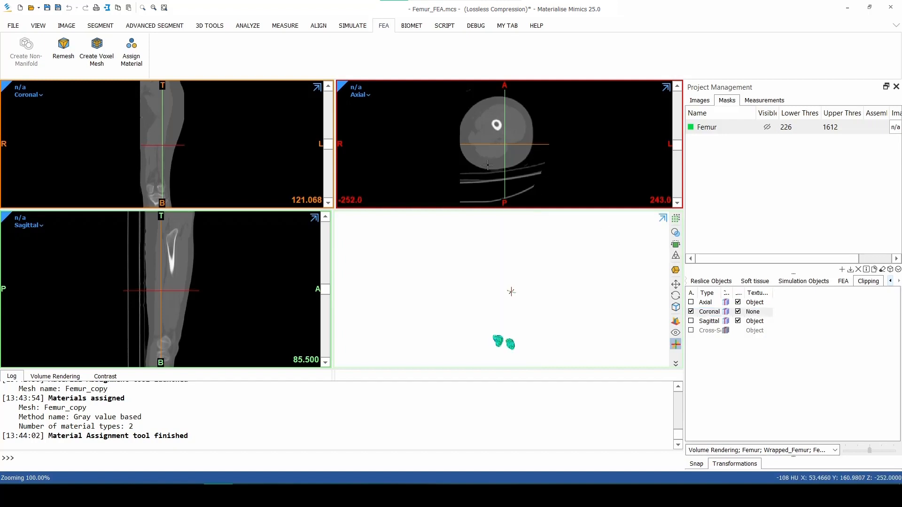
{"action": "mouse_move", "coordinate": [219, 216]}
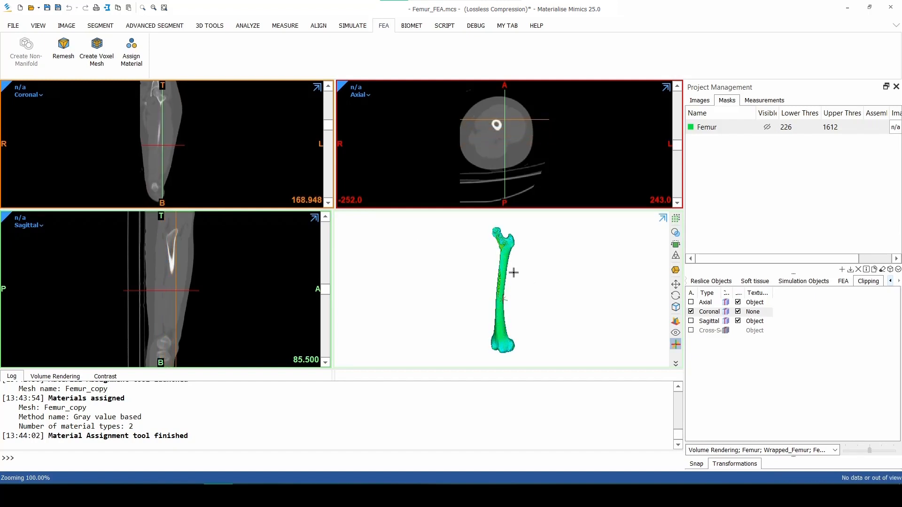
Maximize the 3D view and zoom on the clipped femoral head's coloured tetrahedra
{"action": "left_click", "coordinate": [663, 217]}
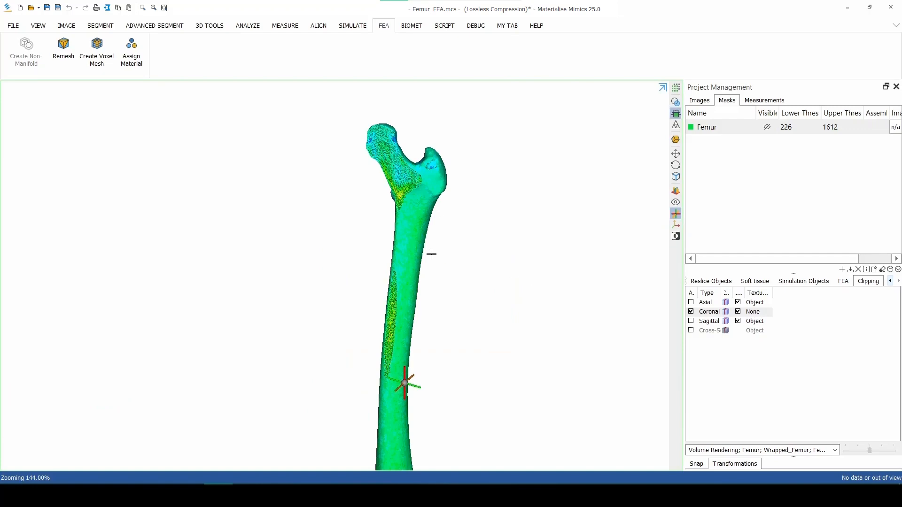
{"action": "scroll", "scroll_direction": "down", "scroll_amount": 3}
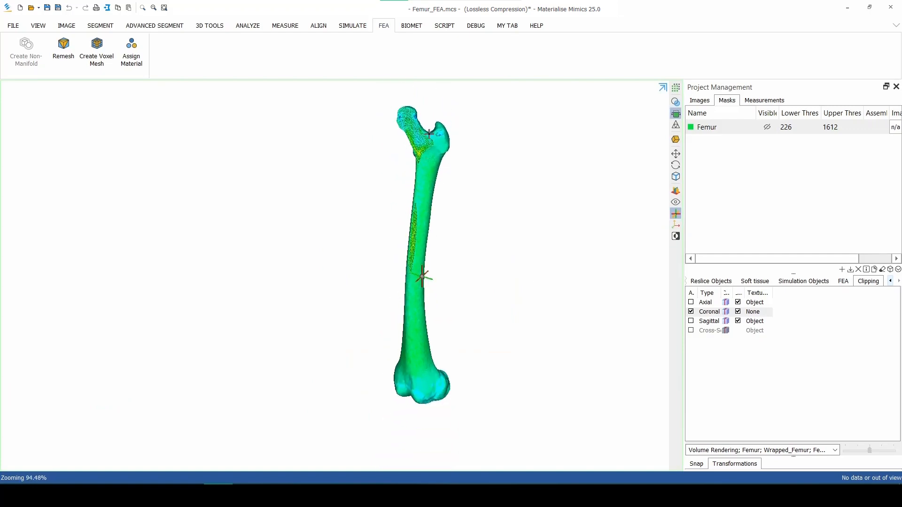
{"action": "scroll", "scroll_direction": "up", "scroll_amount": 3}
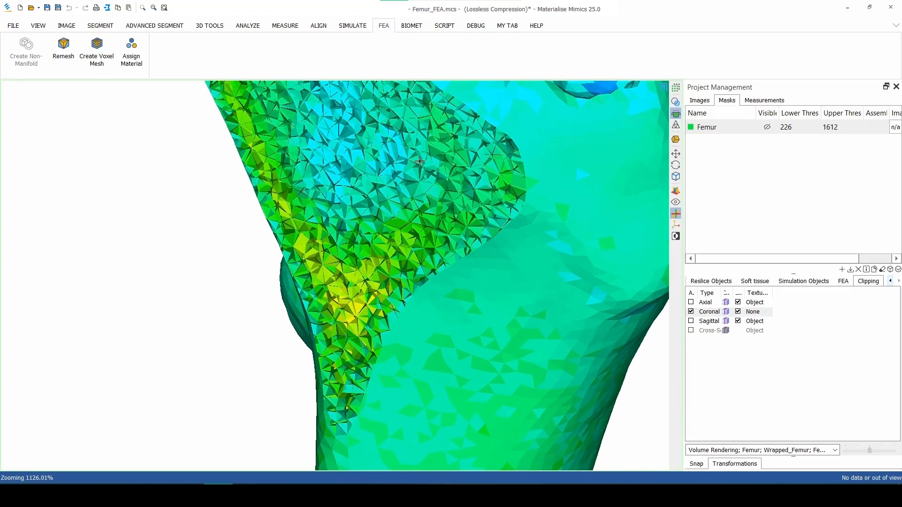
{"action": "scroll", "scroll_direction": "up", "scroll_amount": 3}
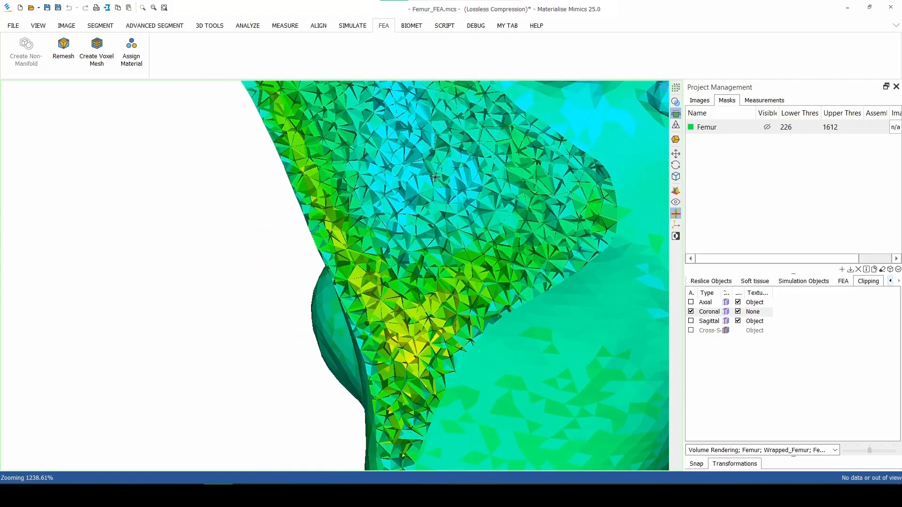
{"action": "scroll", "scroll_direction": "down", "scroll_amount": 3}
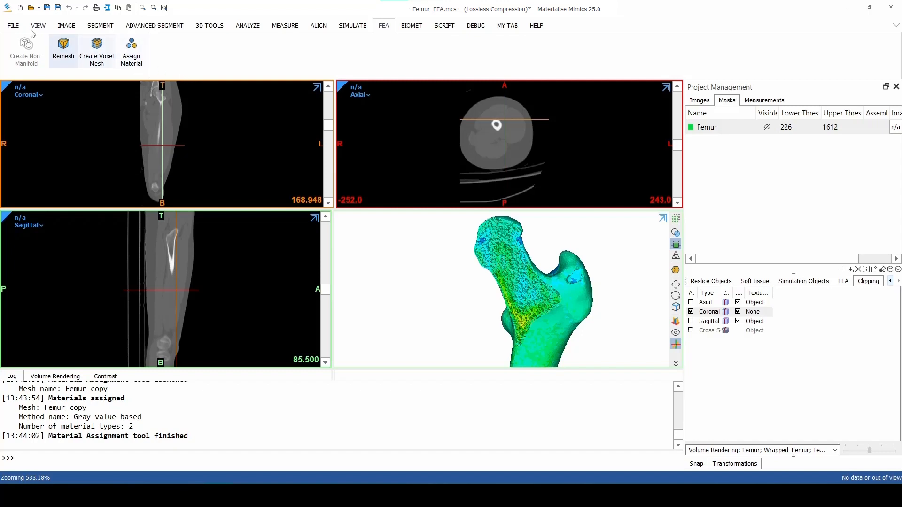
Export Femur_copy as Ansys Preprocessor mesh files via File > Export
{"action": "left_click", "coordinate": [12, 25]}
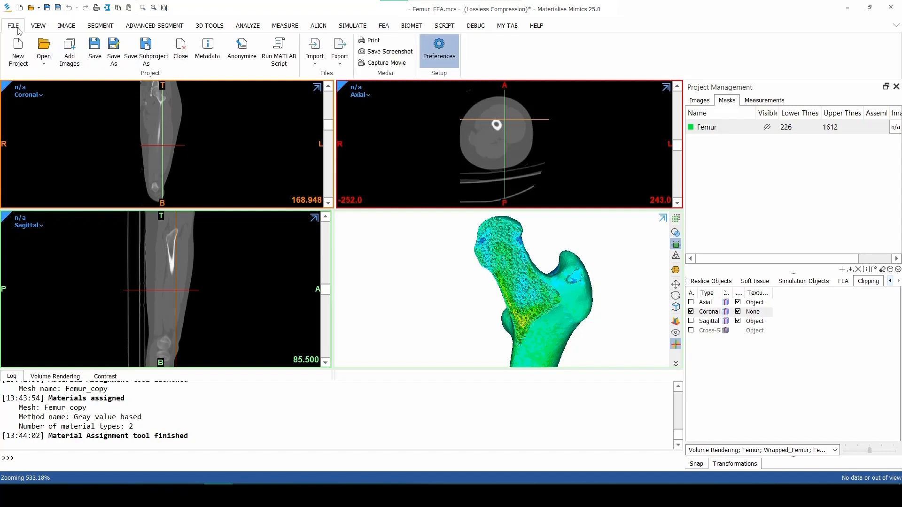
{"action": "mouse_move", "coordinate": [339, 49]}
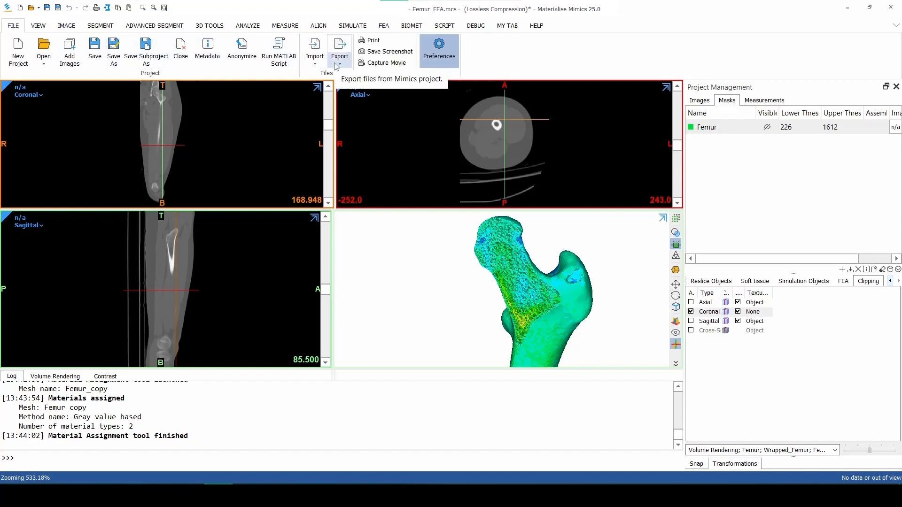
{"action": "left_click", "coordinate": [339, 51]}
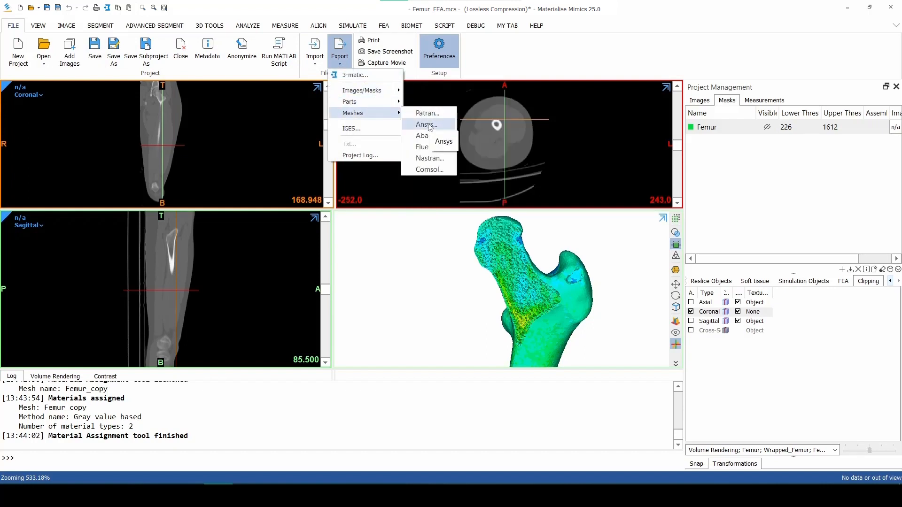
{"action": "left_click", "coordinate": [425, 124]}
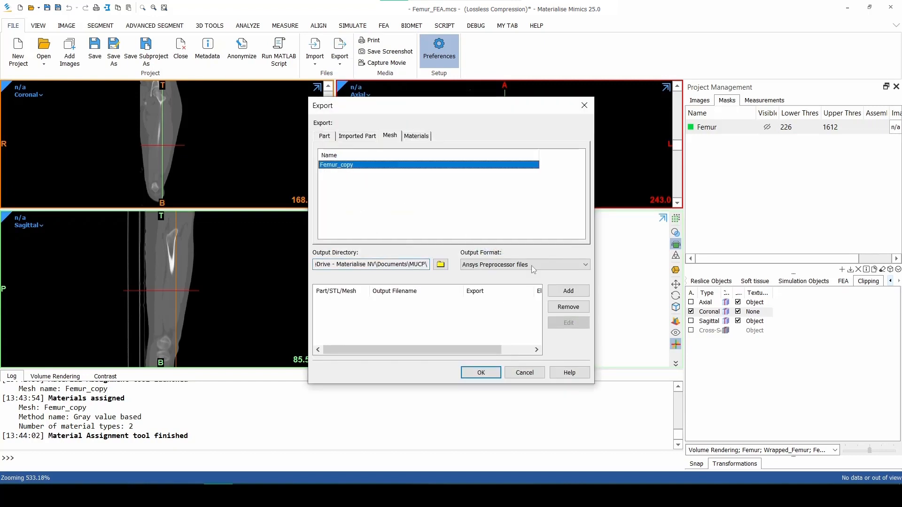
{"action": "left_click", "coordinate": [567, 291]}
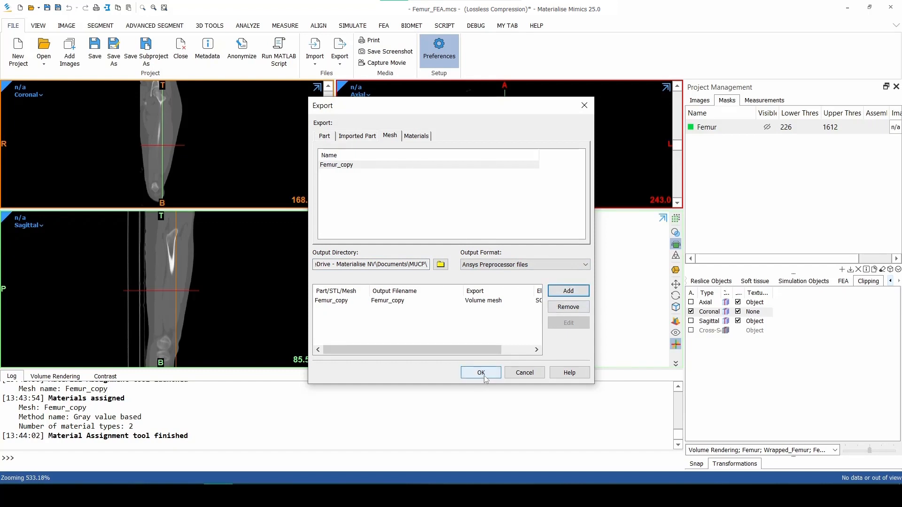
{"action": "left_click", "coordinate": [481, 373]}
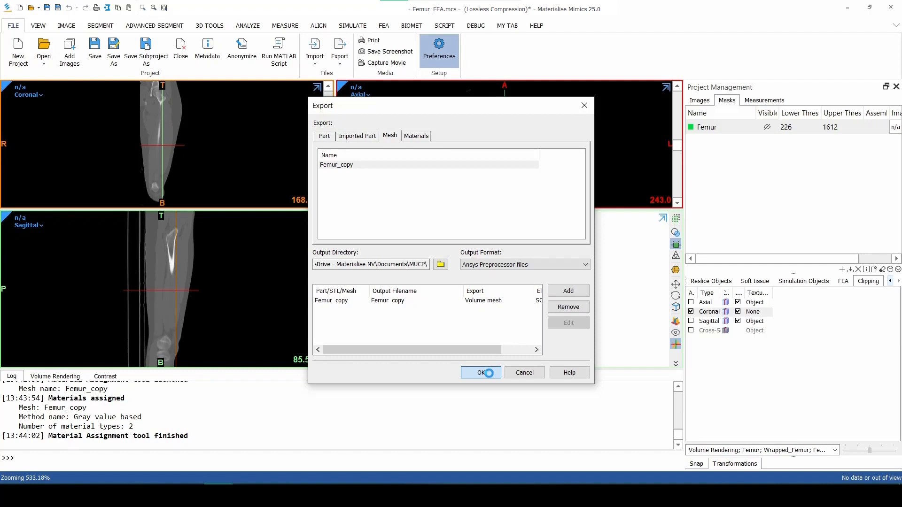
{"action": "left_click", "coordinate": [481, 373]}
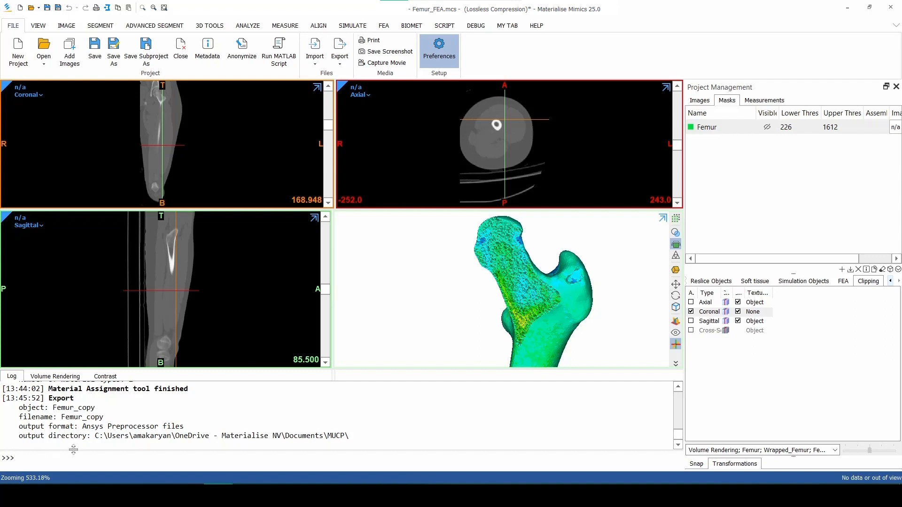
{"action": "mouse_move", "coordinate": [112, 108]}
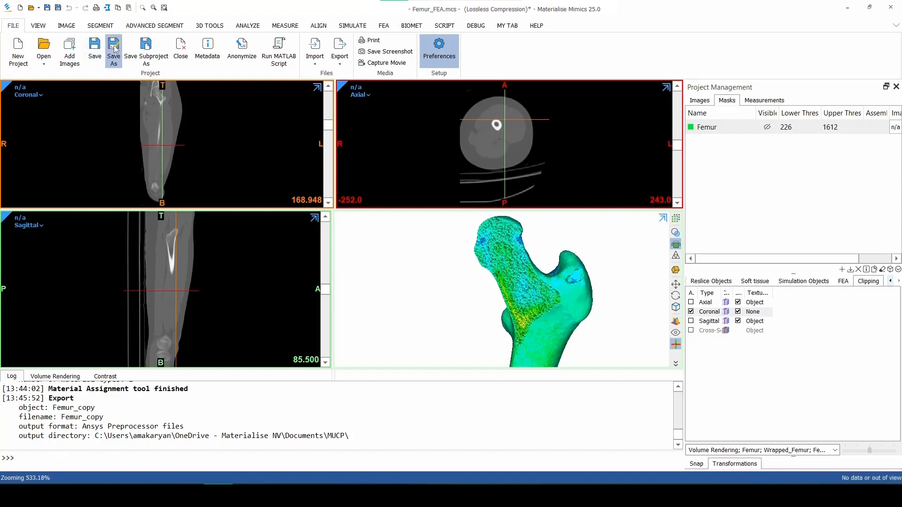
Save the project as Femur_FEA_Final.mcs
{"action": "left_click", "coordinate": [114, 49]}
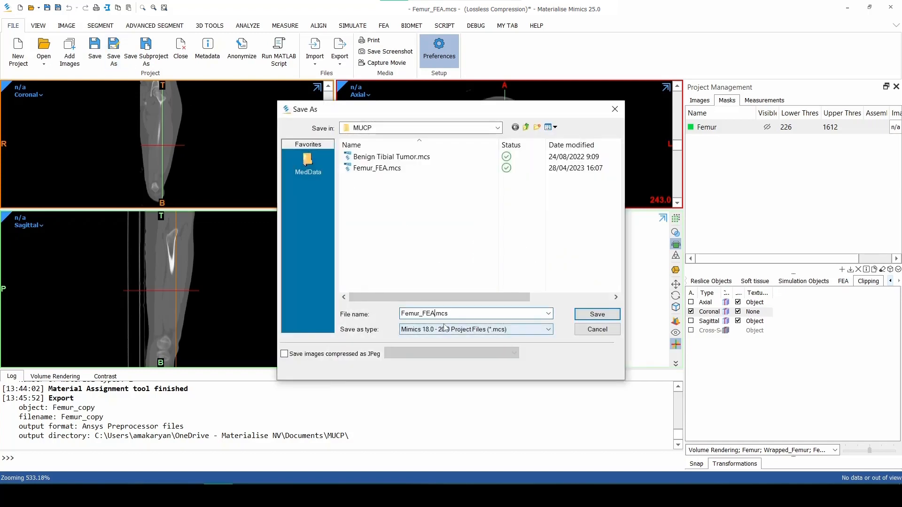
{"action": "type", "text": "_Fin"}
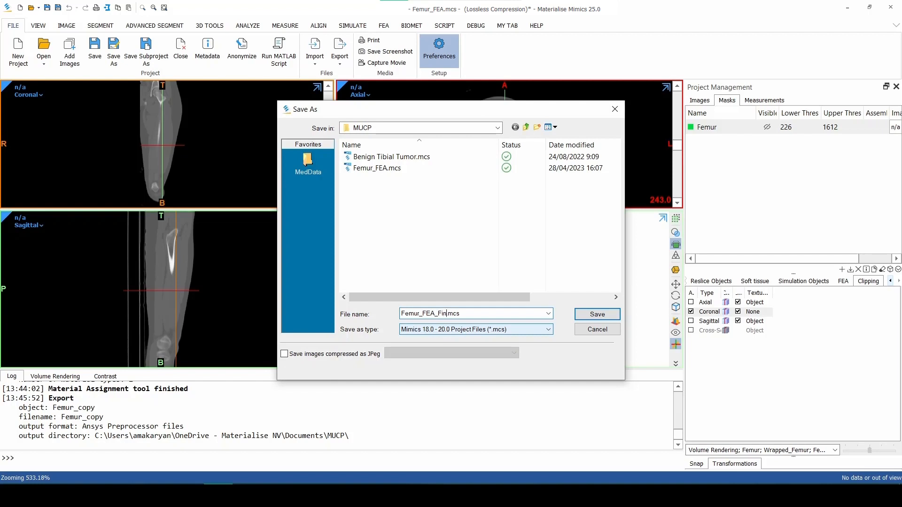
{"action": "type", "text": "al"}
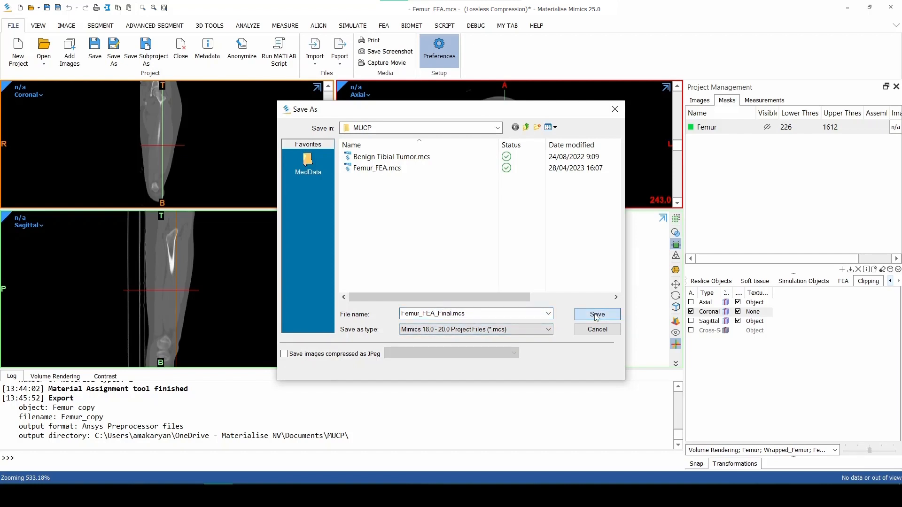
{"action": "left_click", "coordinate": [596, 314]}
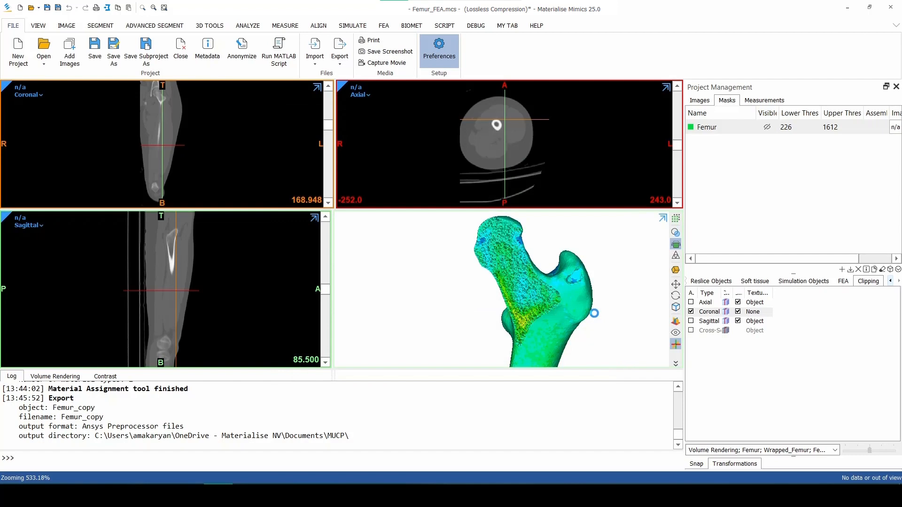